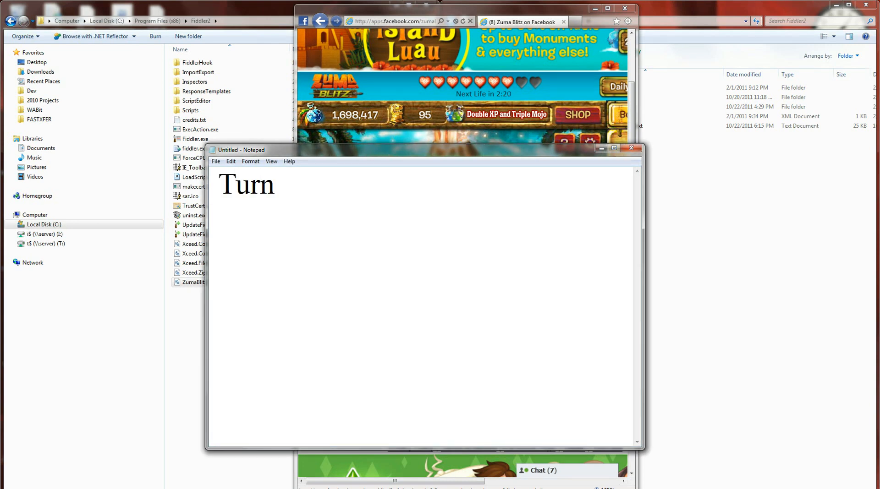
Type "Turn your speakers on." into the blank Notepad document.
type("your spk")
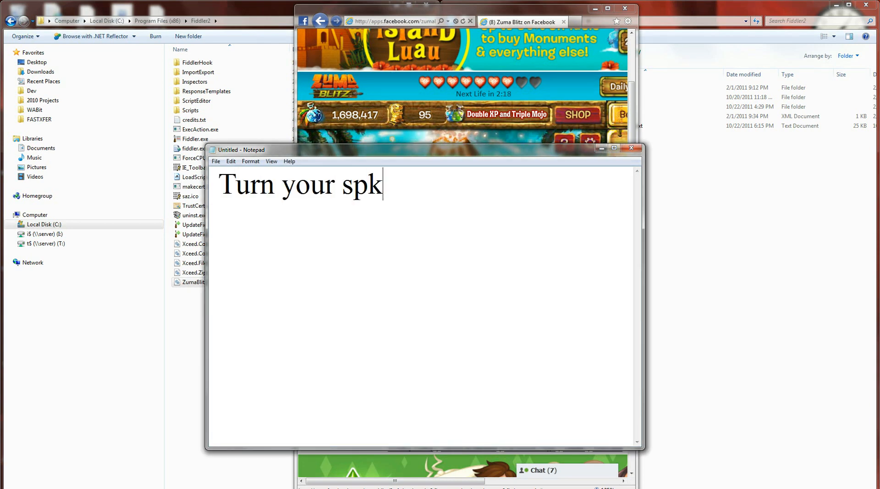
type("eakers on.")
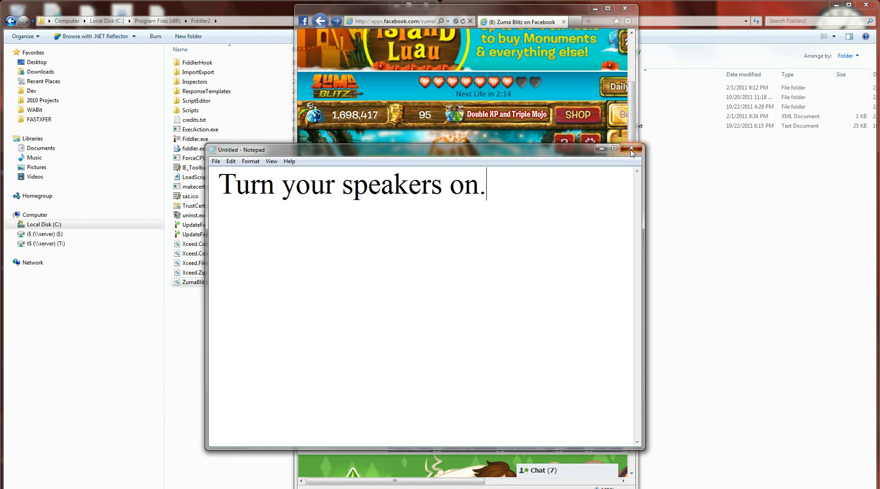
Close the Notepad note so the Zuma Blitz title screen shows.
left_click(630, 148)
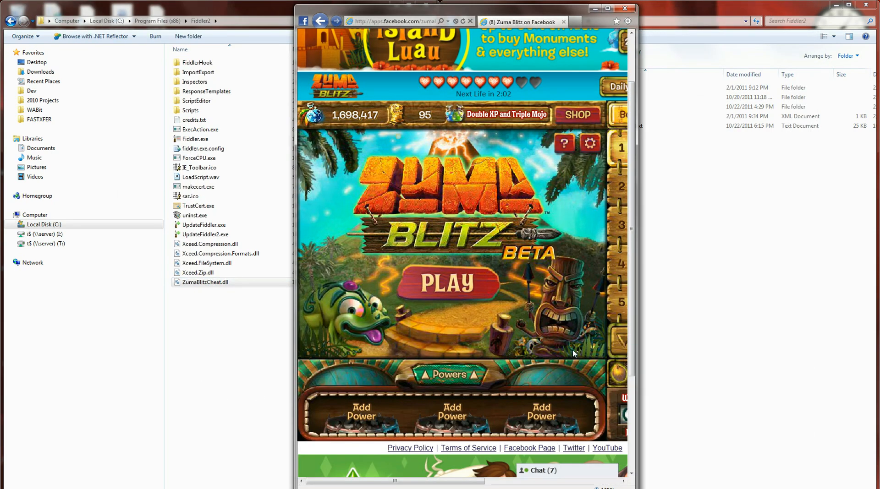
mouse_move(447, 284)
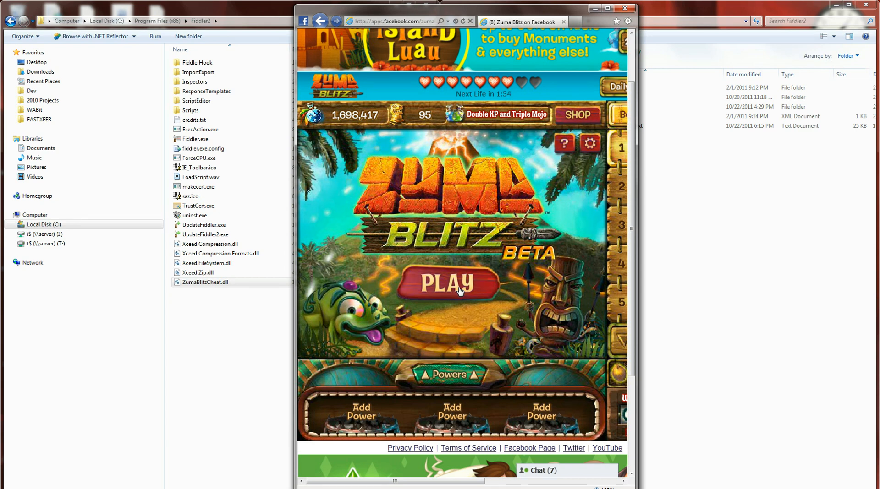
Launch the cheat settings and choose the middle bottom-row idol in Add Powers.
double_click(204, 283)
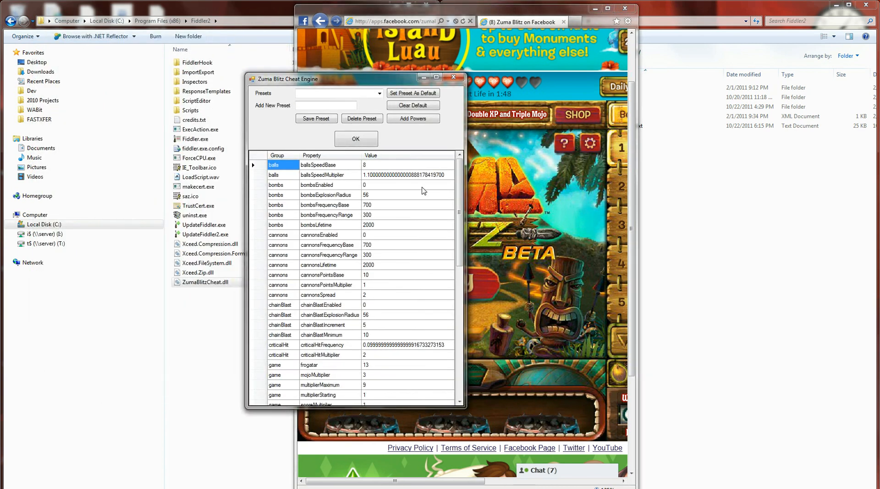
scroll("down", 3)
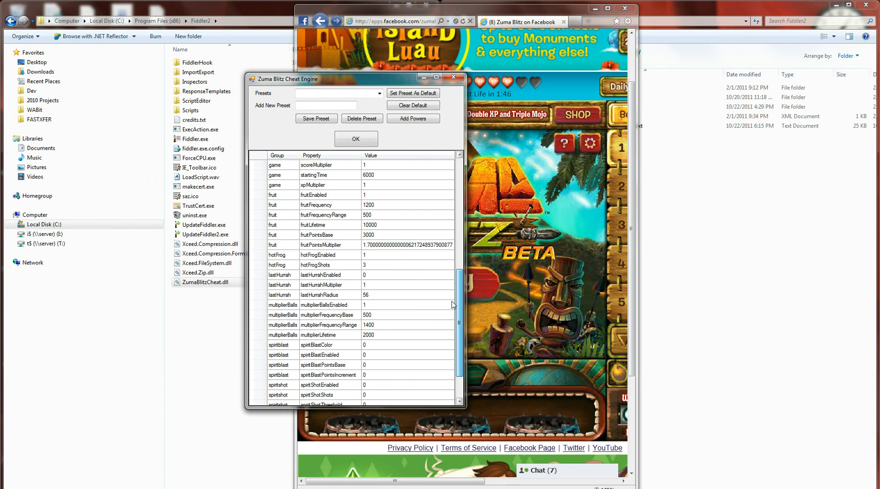
scroll("up", 3)
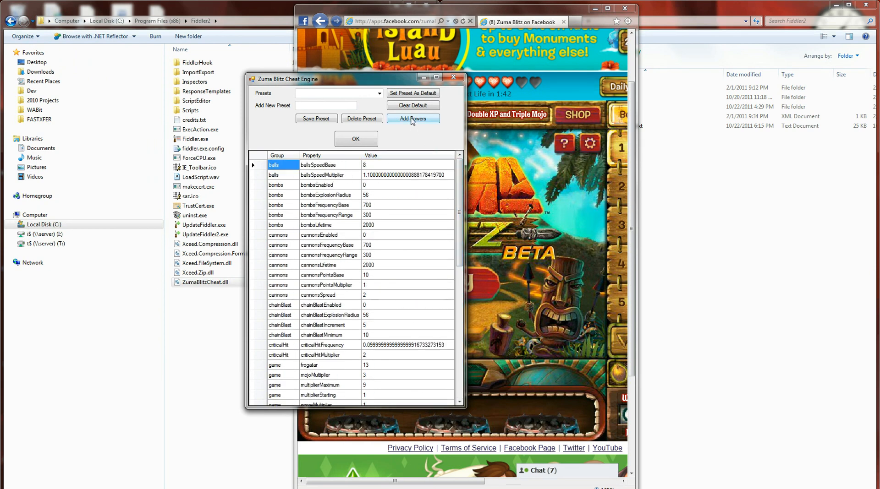
left_click(412, 119)
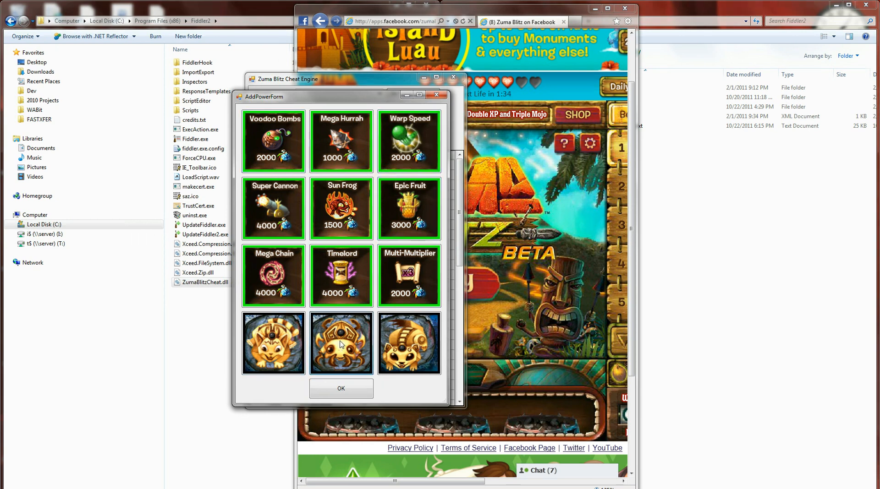
left_click(408, 343)
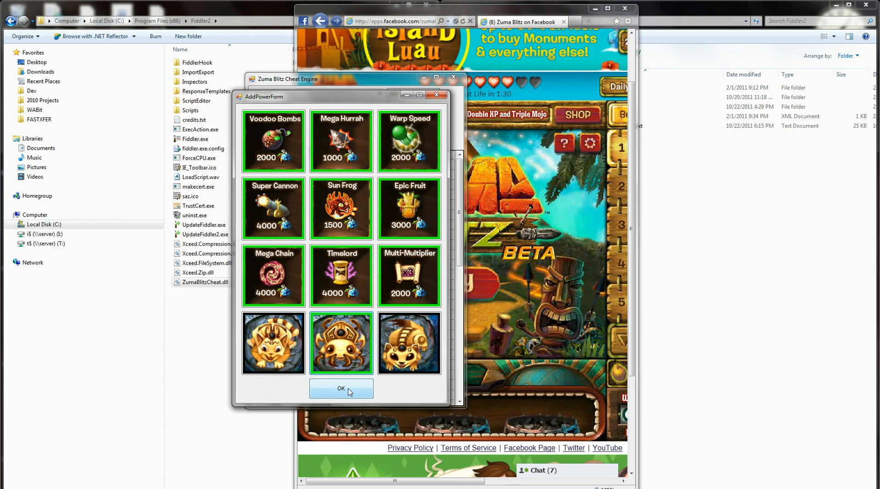
Confirm the added powers, continue into Switchback Snap, and shoot at the chain.
left_click(340, 389)
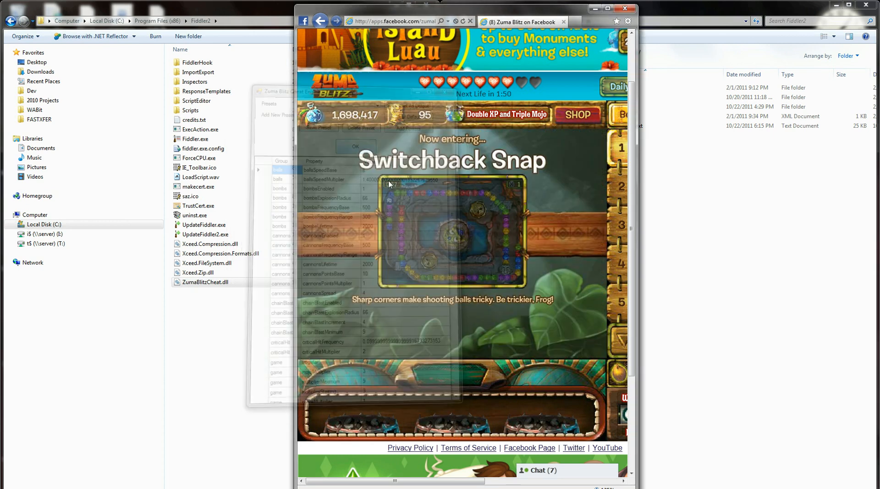
left_click(355, 146)
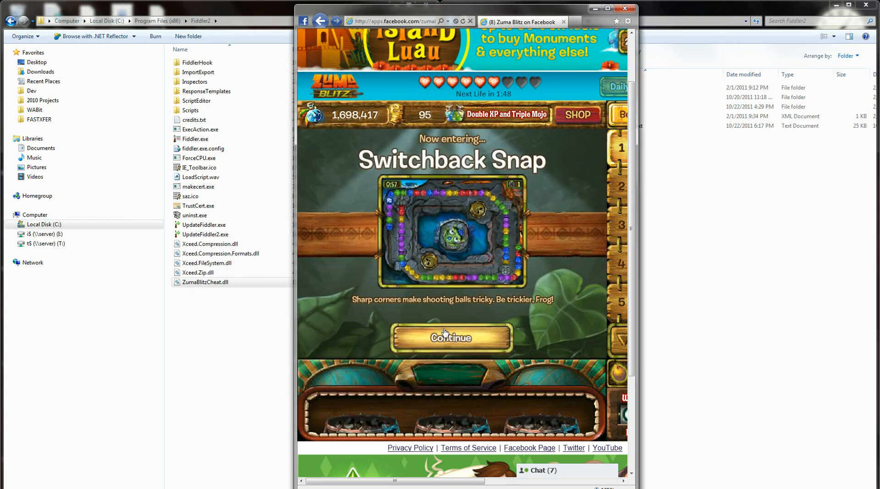
left_click(450, 338)
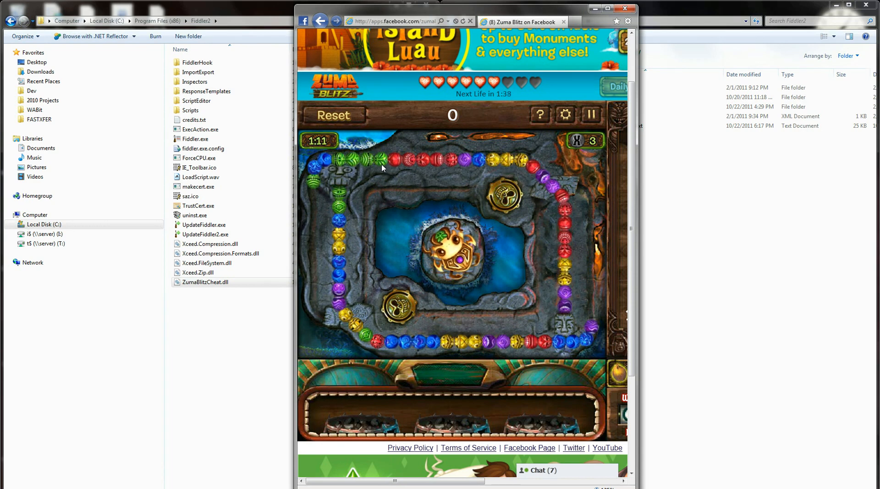
left_click(492, 231)
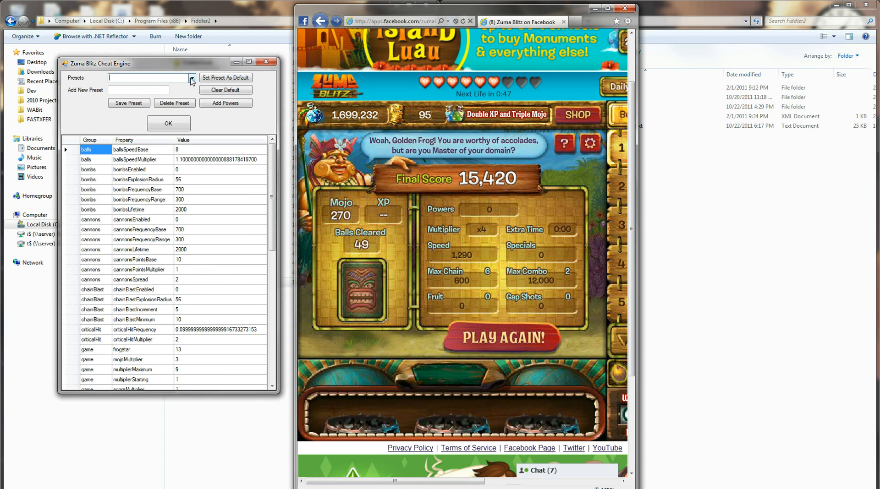
Scroll through the cheat engine's power settings and reopen the Add Powers picker.
left_click(192, 78)
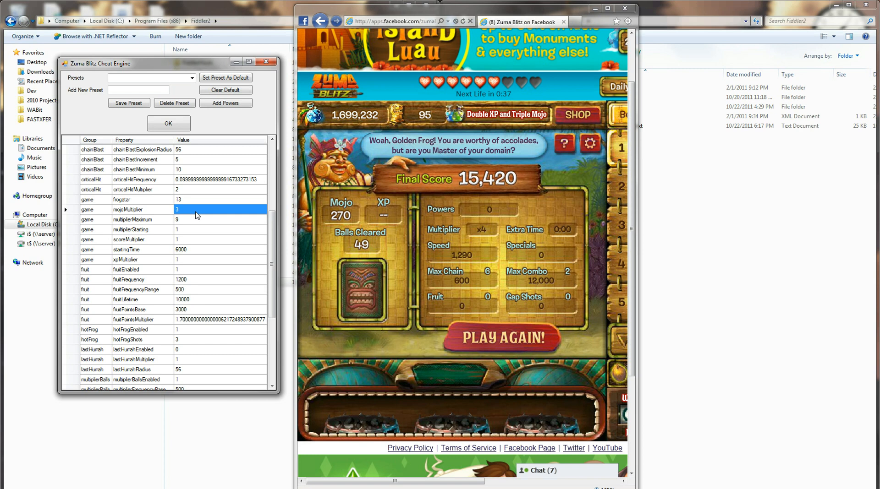
mouse_move(193, 217)
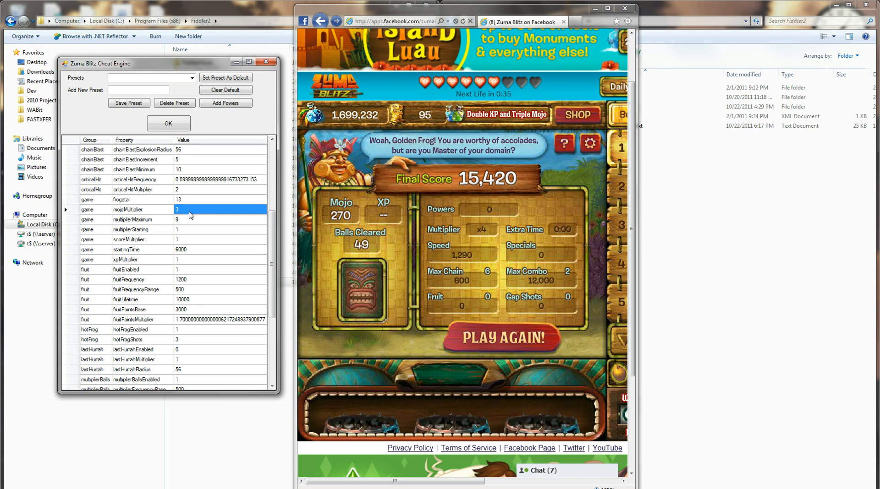
mouse_move(197, 262)
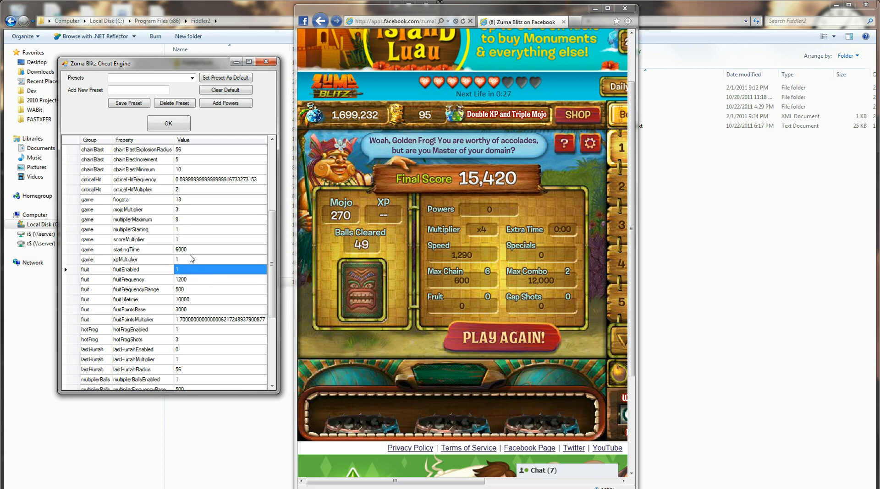
mouse_move(188, 252)
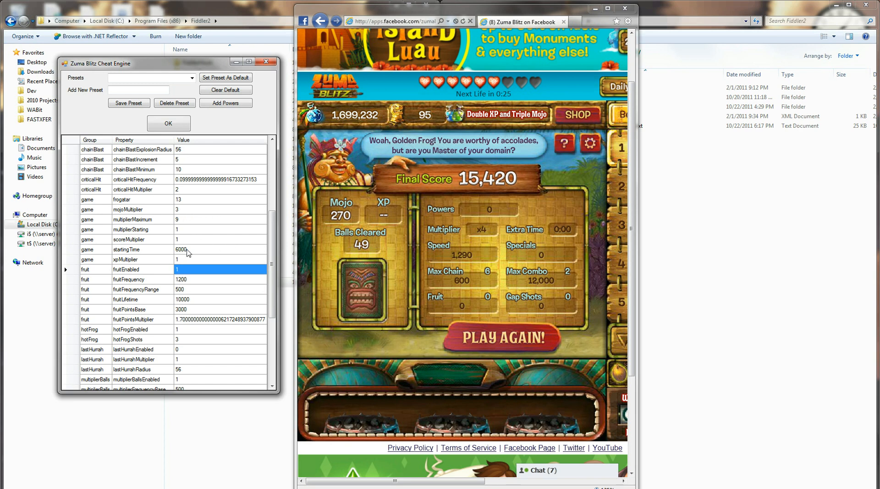
scroll("down", 3)
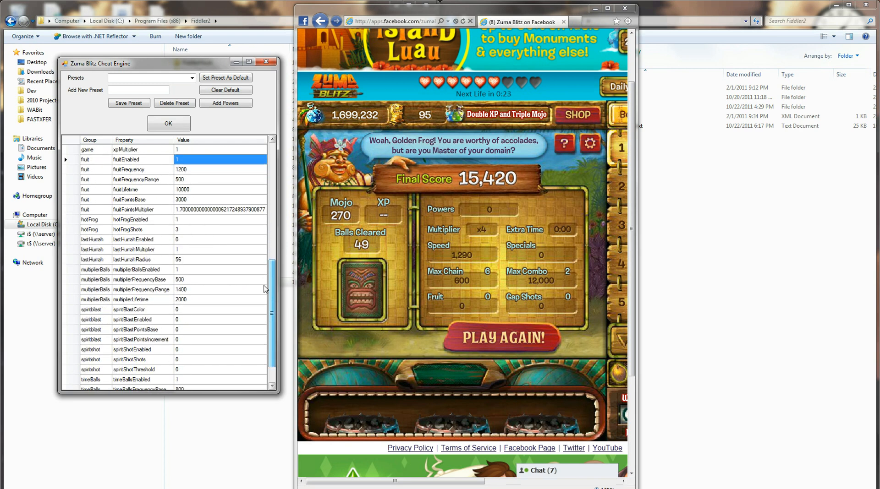
scroll("down", 3)
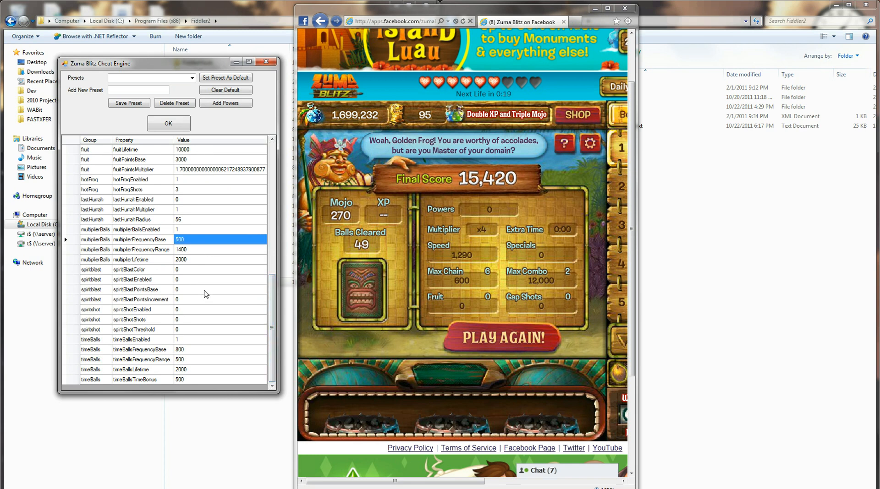
mouse_move(190, 382)
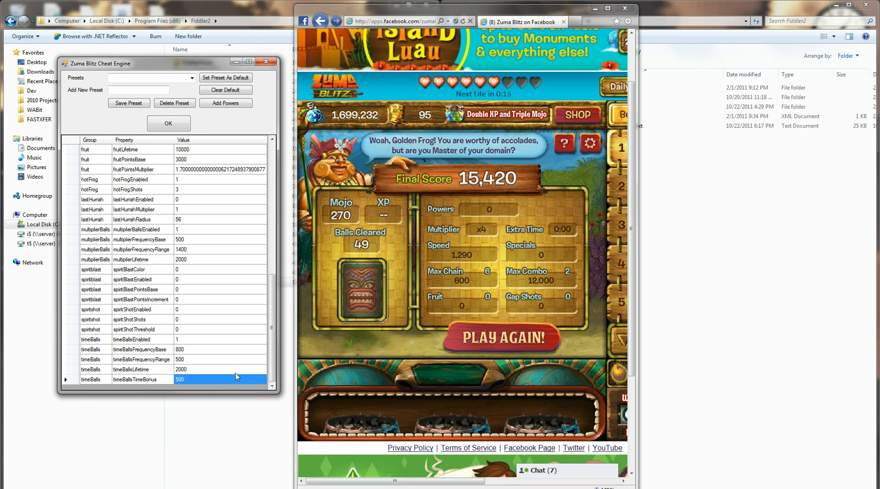
mouse_move(220, 381)
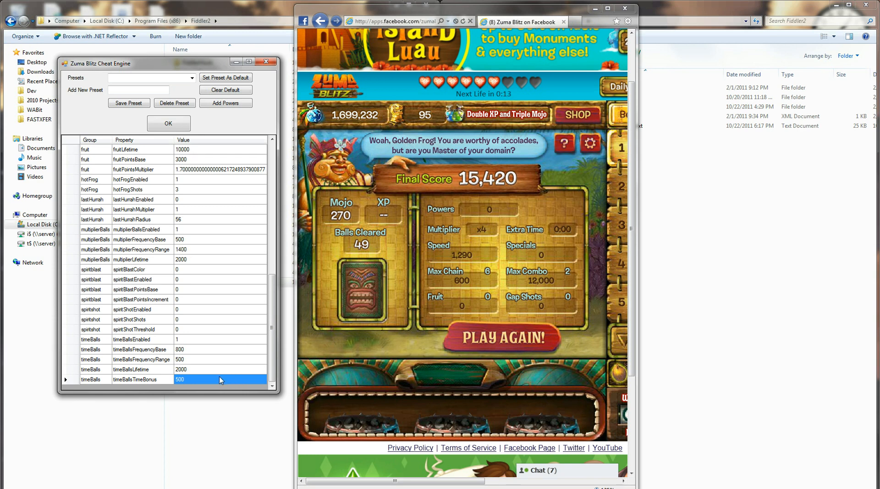
mouse_move(219, 387)
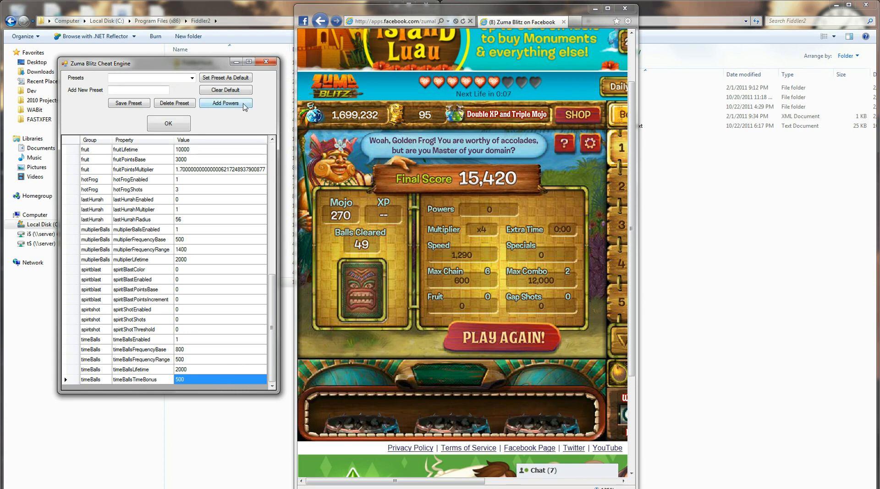
left_click(226, 103)
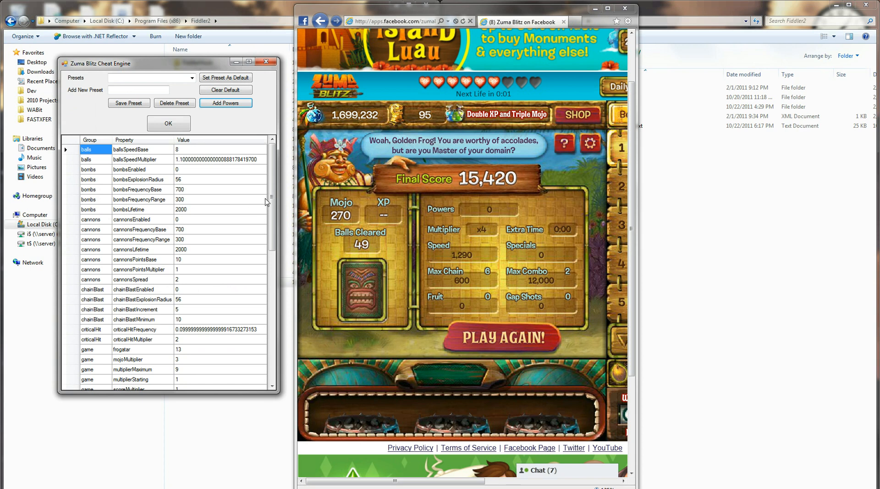
Load the Cannonball Run preset from the saved presets list.
left_click(192, 77)
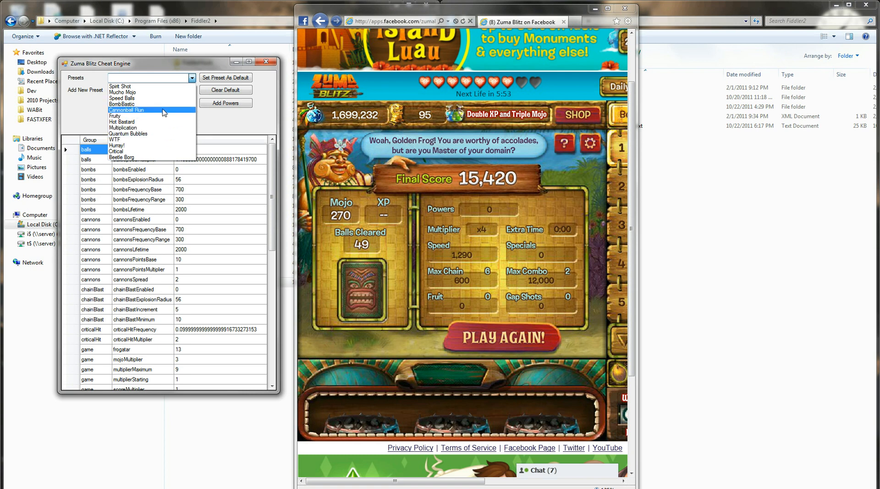
left_click(128, 109)
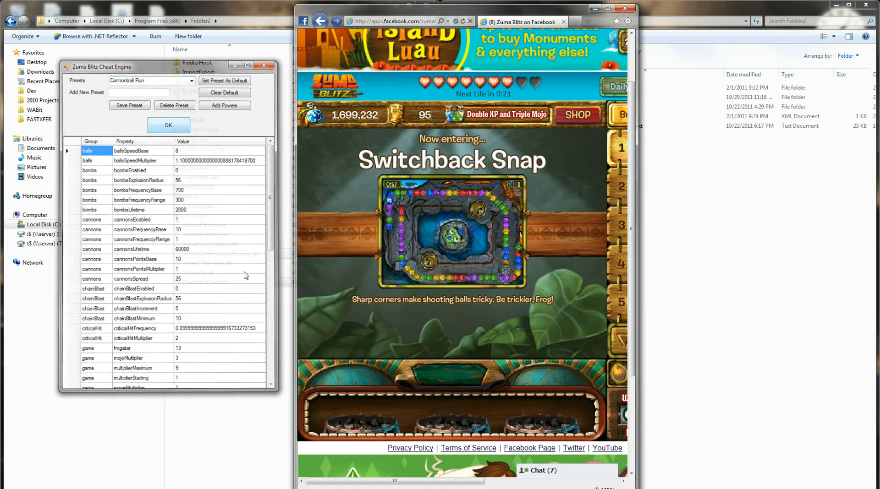
left_click(167, 124)
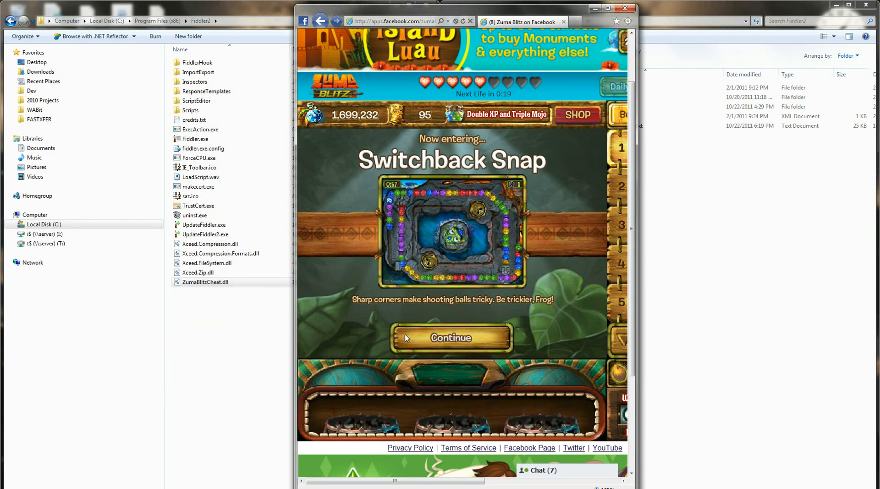
Continue past the Switchback Snap level intro to start the round.
left_click(450, 338)
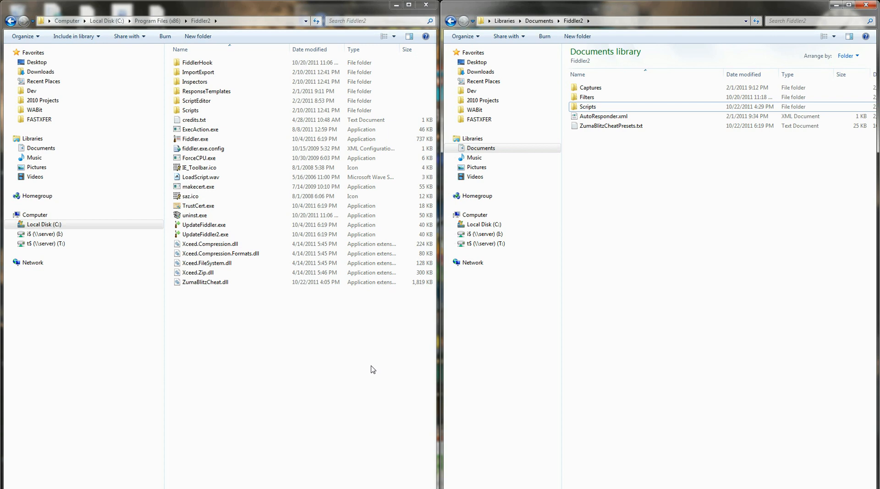
Select ZumaBlitzCheat.dll (1,819 KB) in the Program Files Fiddler2 folder.
left_click(205, 282)
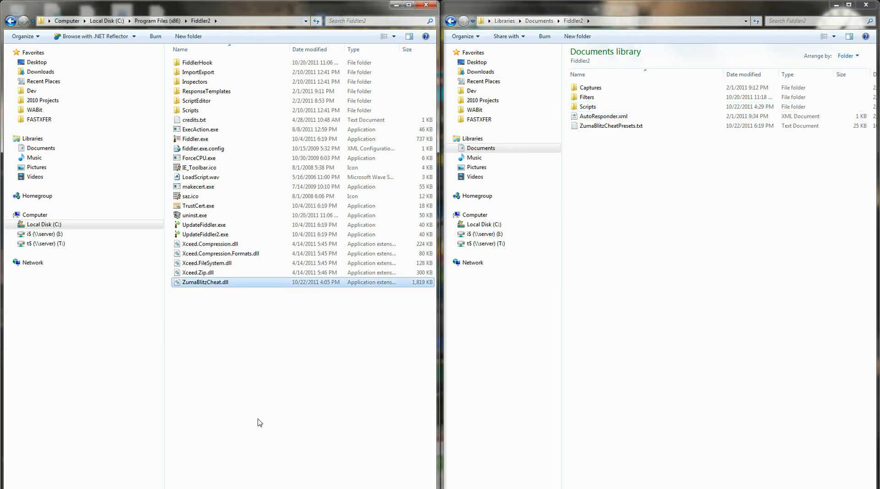
mouse_move(229, 382)
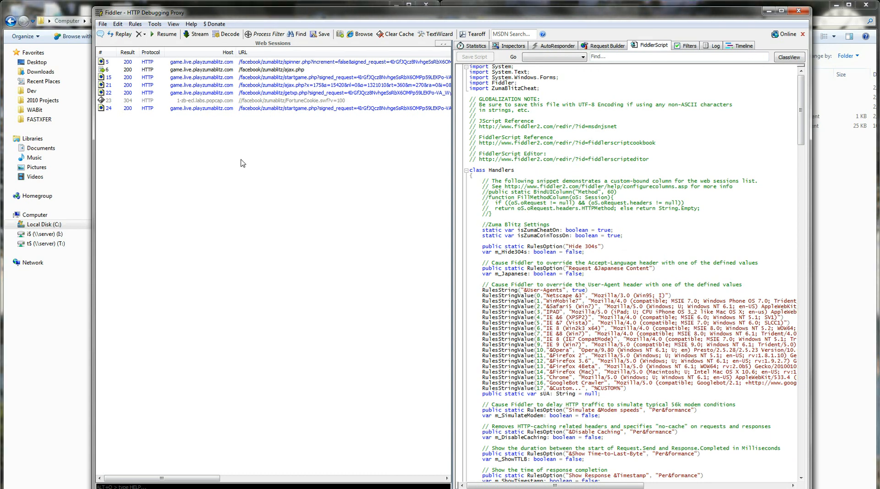
mouse_move(382, 152)
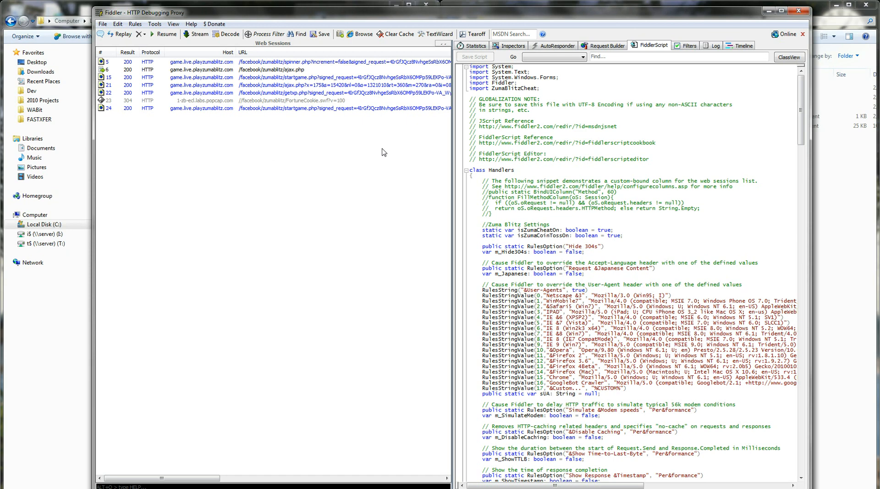
mouse_move(268, 106)
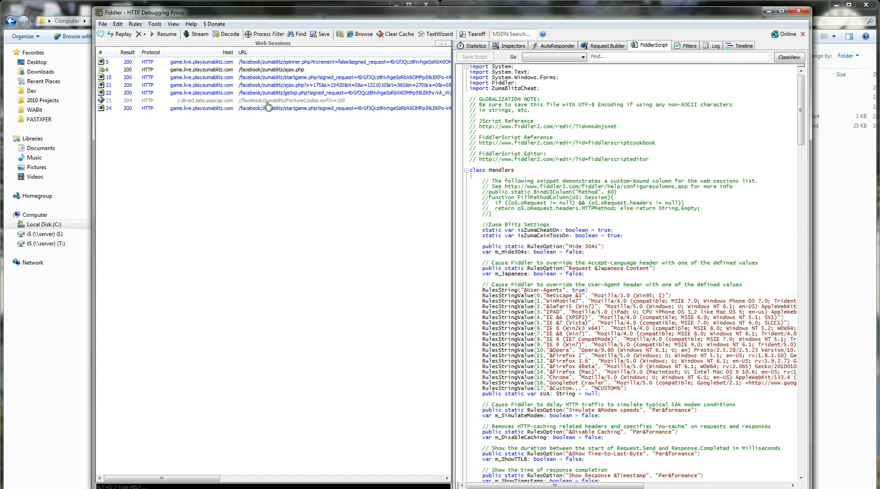
Select the startgame.php session in Fiddler's Web Sessions list.
left_click(224, 108)
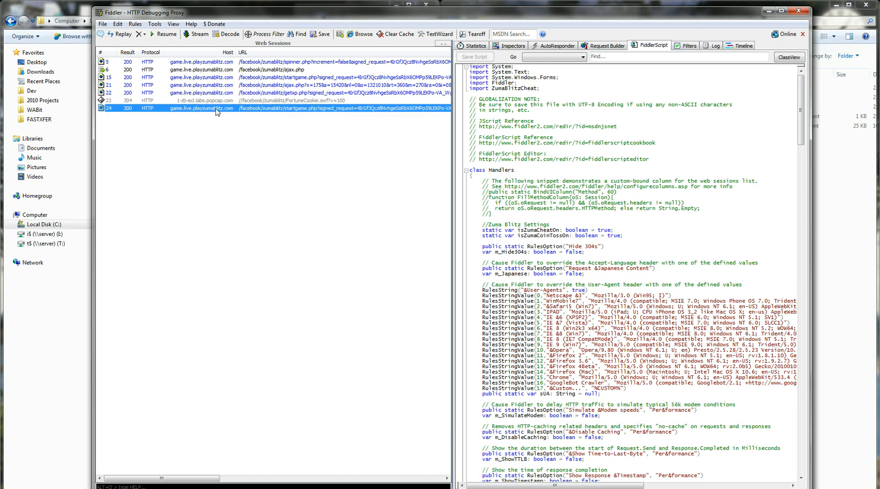
mouse_move(296, 139)
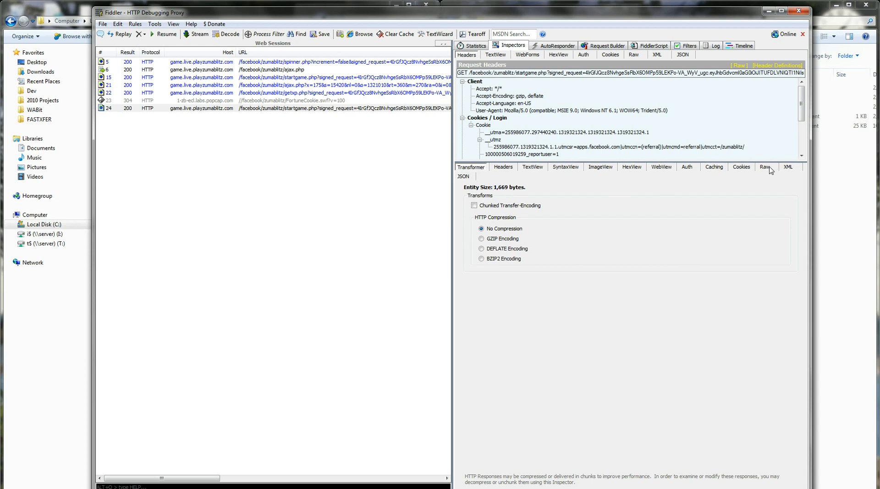
mouse_move(580, 441)
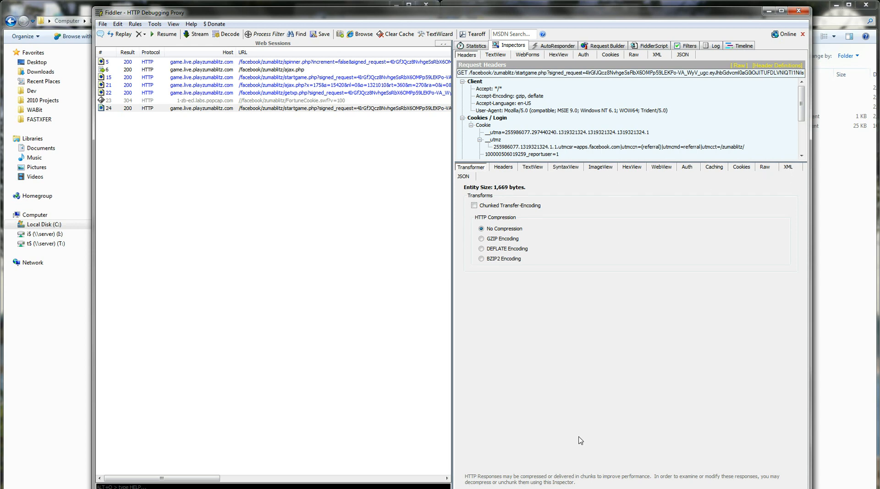
mouse_move(811, 192)
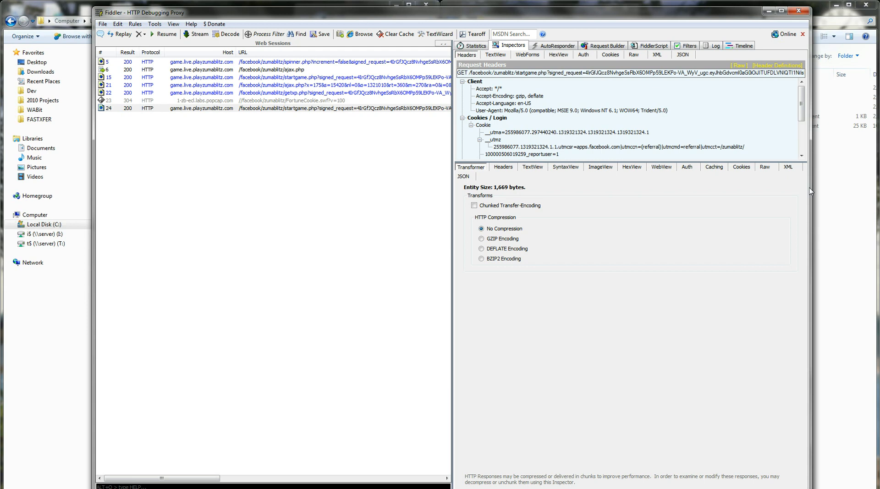
View the startgame response parameters as a JSON tree, then return to FiddlerScript.
left_click(814, 166)
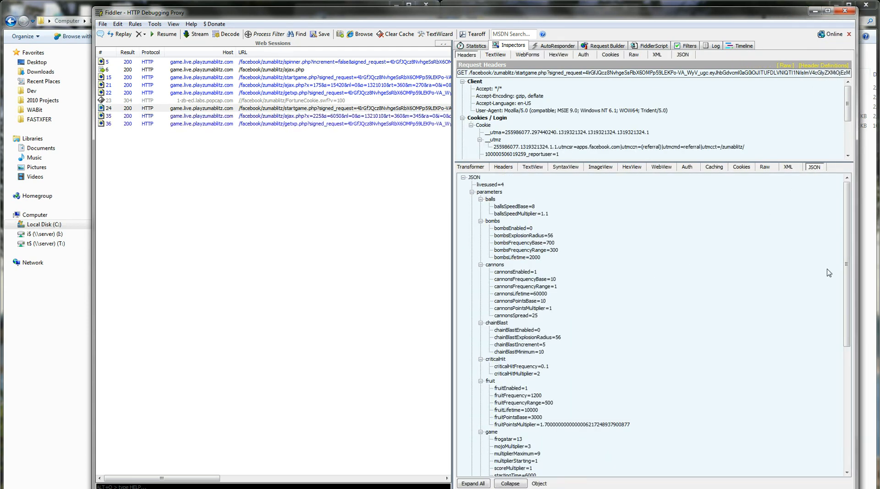
scroll("down", 3)
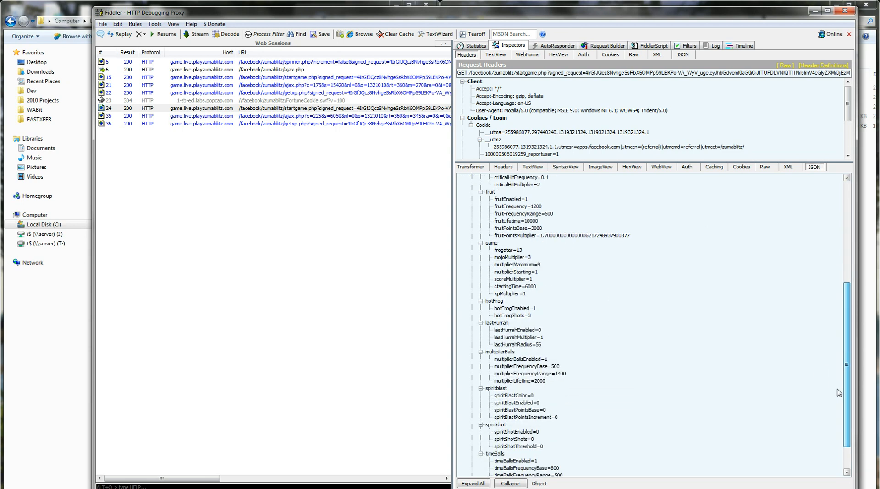
scroll("up", 3)
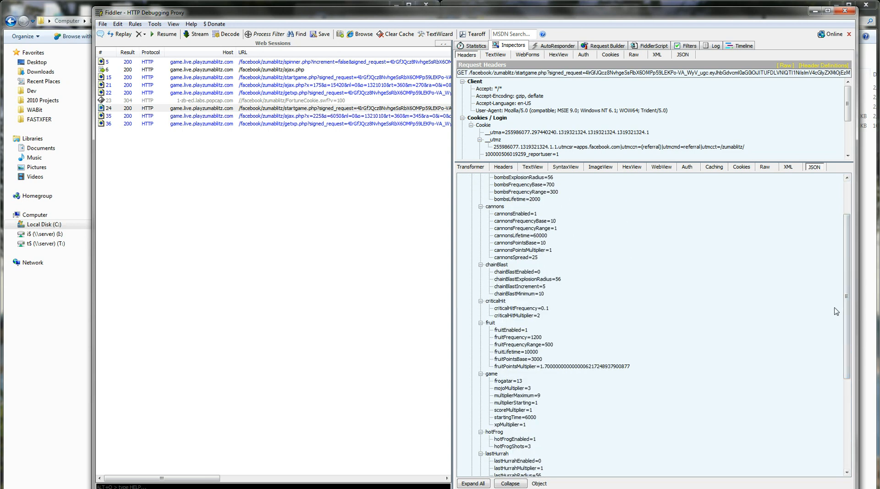
scroll("up", 3)
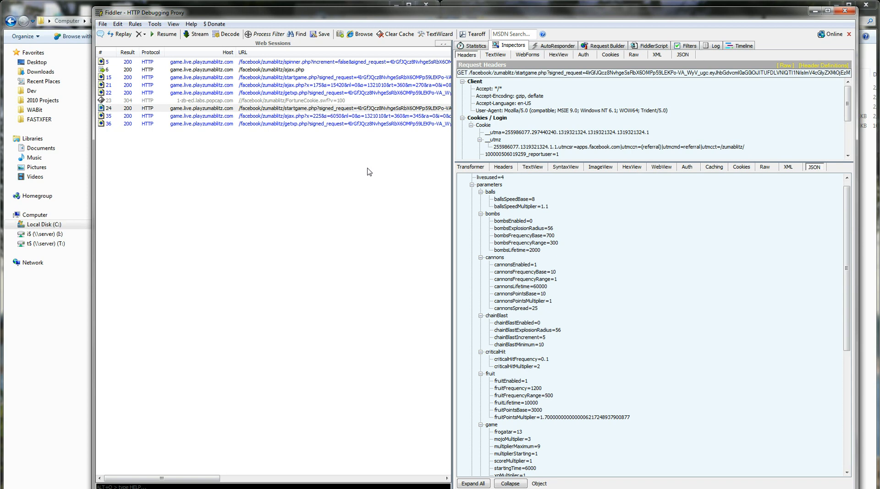
left_click(650, 46)
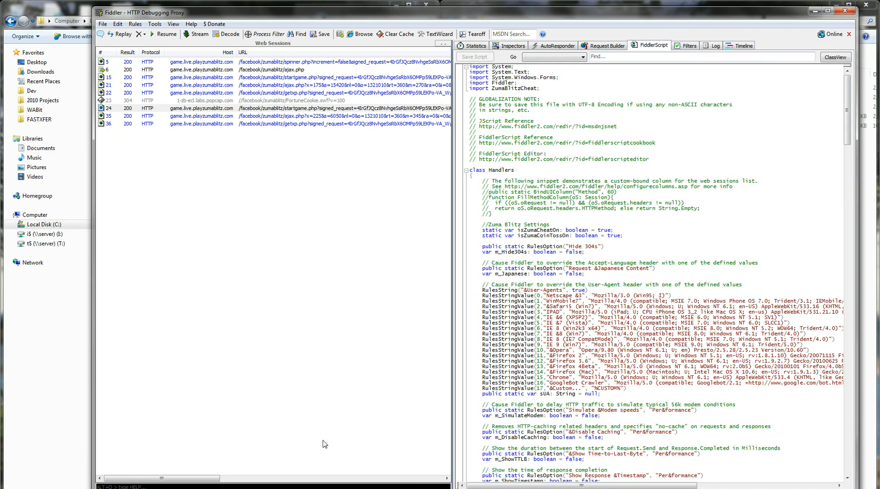
mouse_move(253, 280)
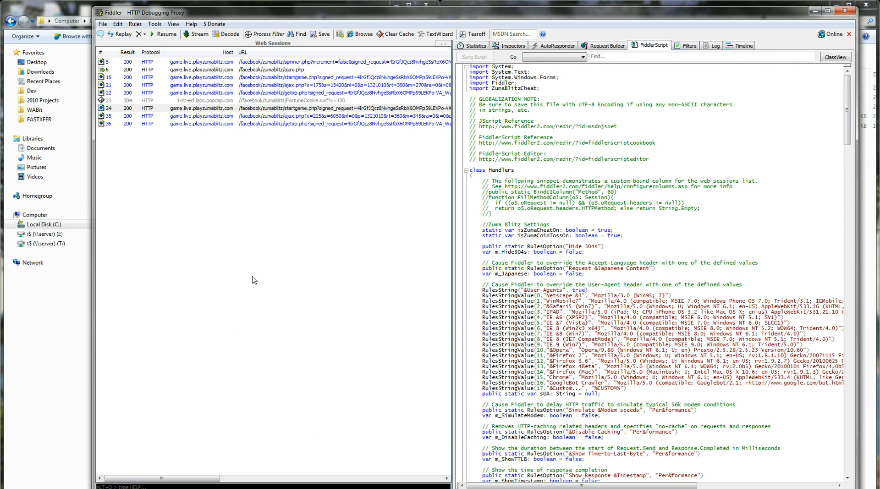
mouse_move(464, 90)
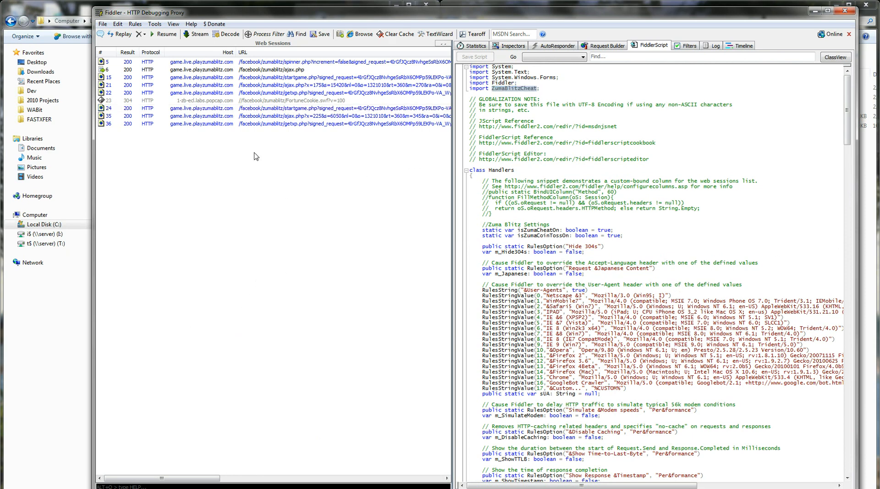
mouse_move(296, 264)
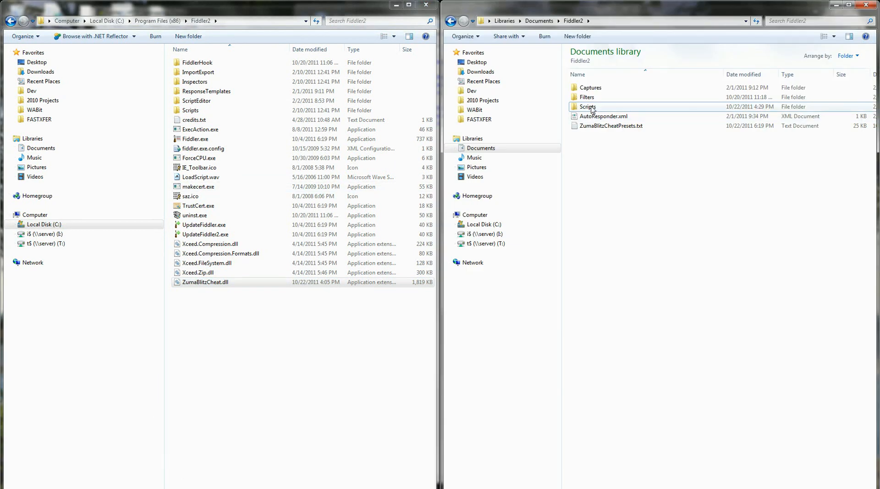
Open Documents\Fiddler2\Scripts, then highlight Fiddler.exe and ZumaBlitzCheat.dll in the program folder.
double_click(587, 107)
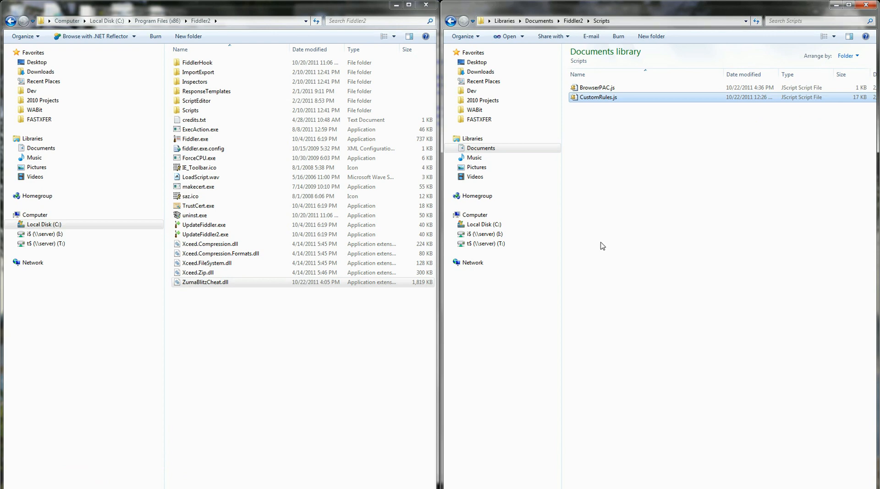
mouse_move(602, 246)
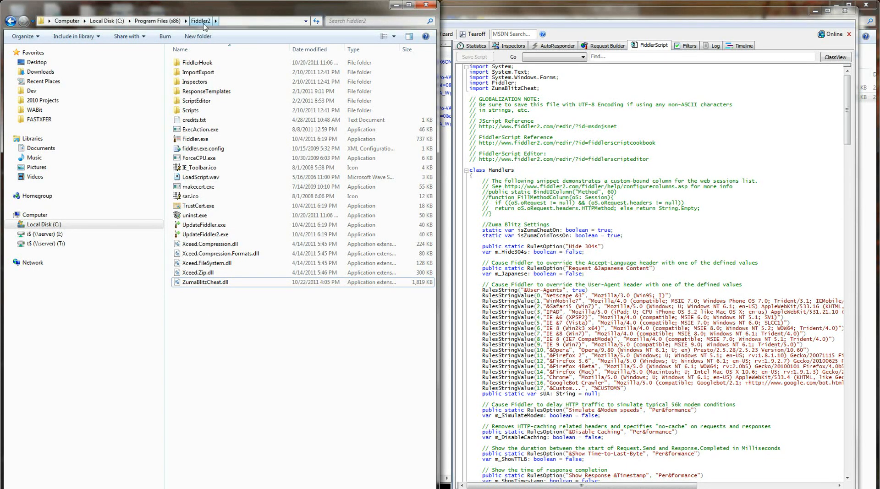
mouse_move(228, 25)
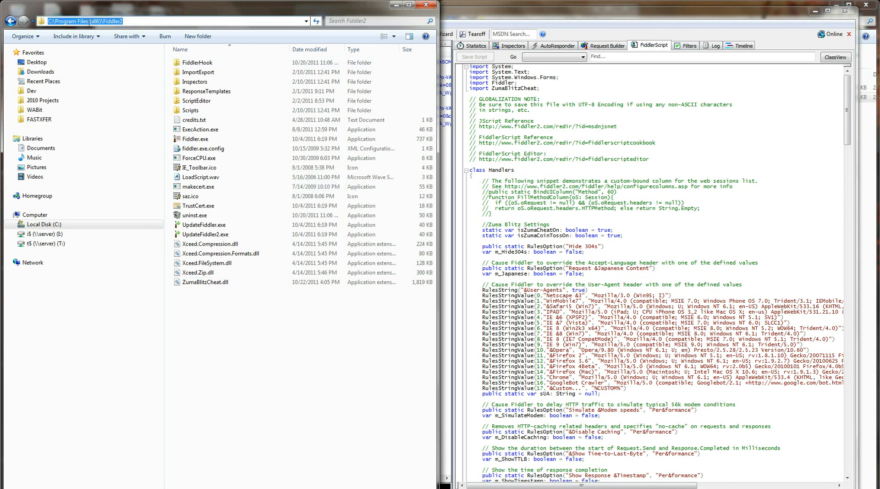
left_click(169, 20)
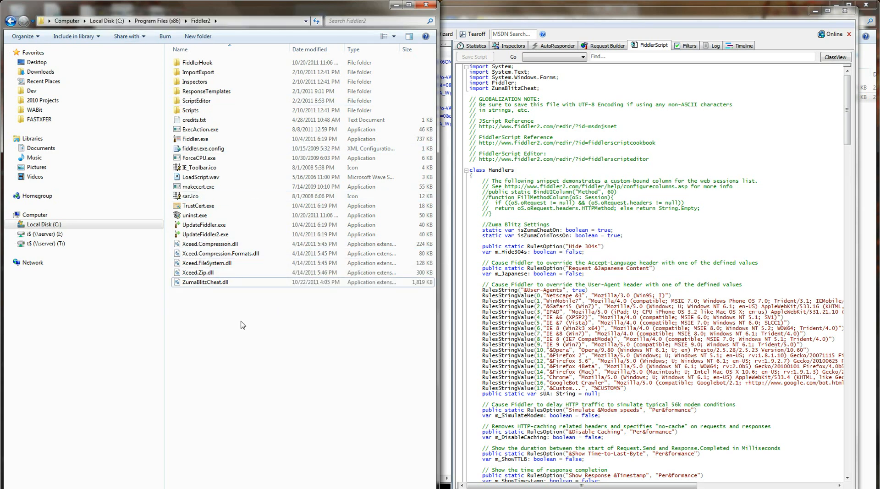
left_click(200, 138)
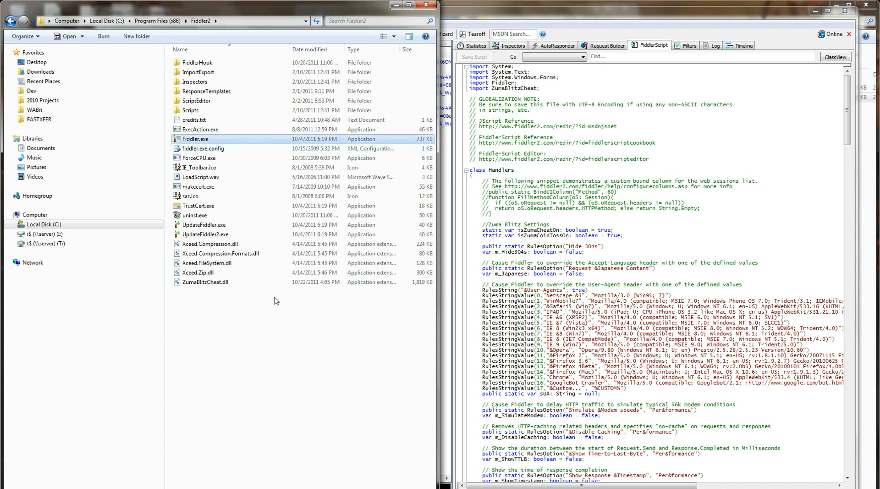
left_click(205, 283)
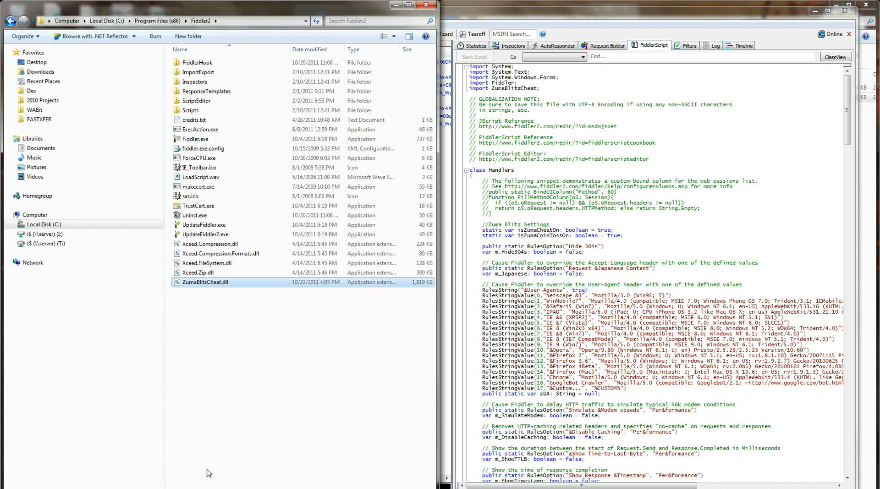
mouse_move(337, 462)
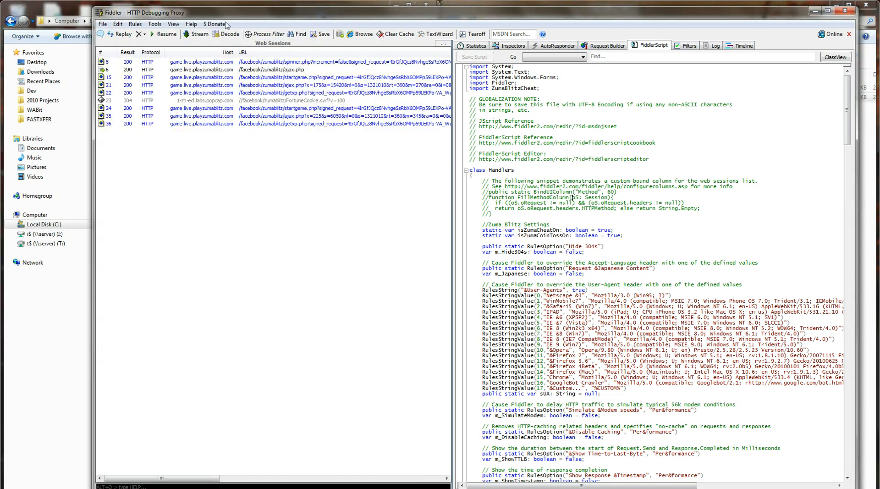
left_click(154, 24)
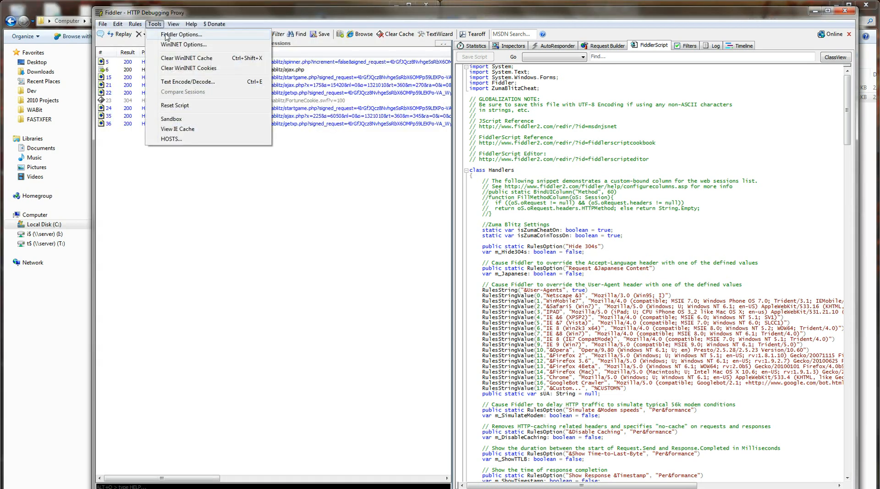
left_click(180, 34)
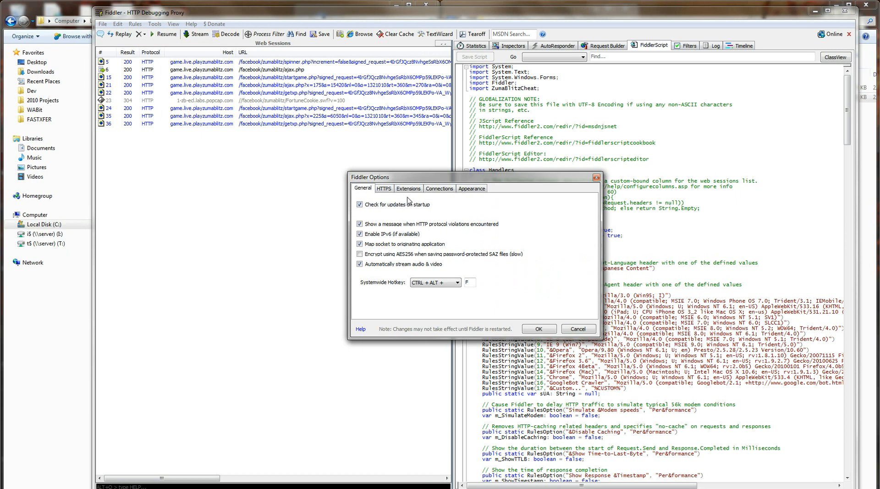
left_click(408, 188)
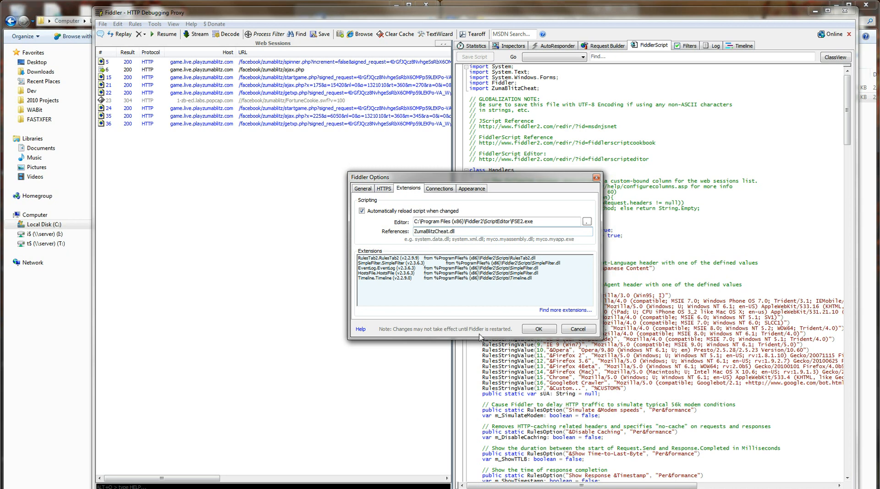
left_click(537, 329)
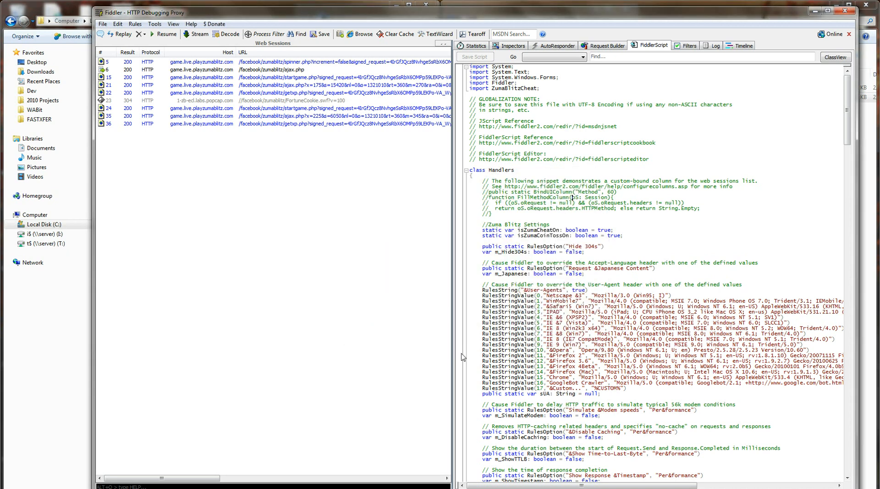
mouse_move(528, 23)
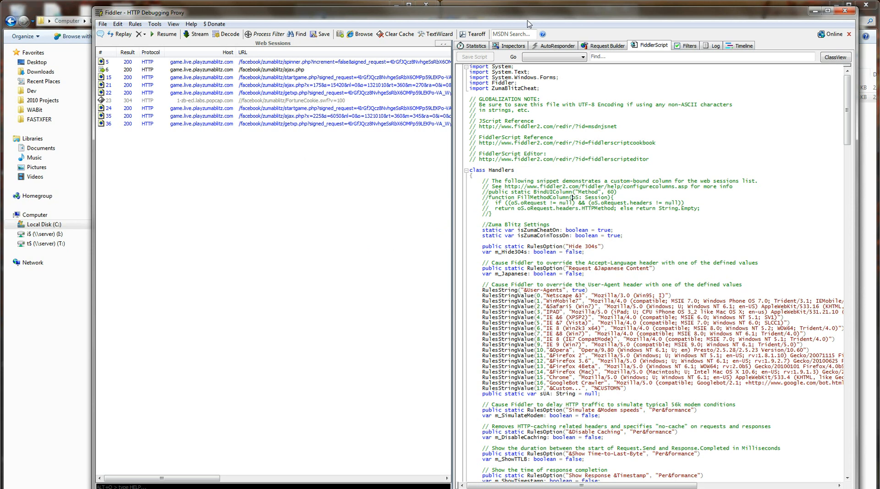
mouse_move(590, 122)
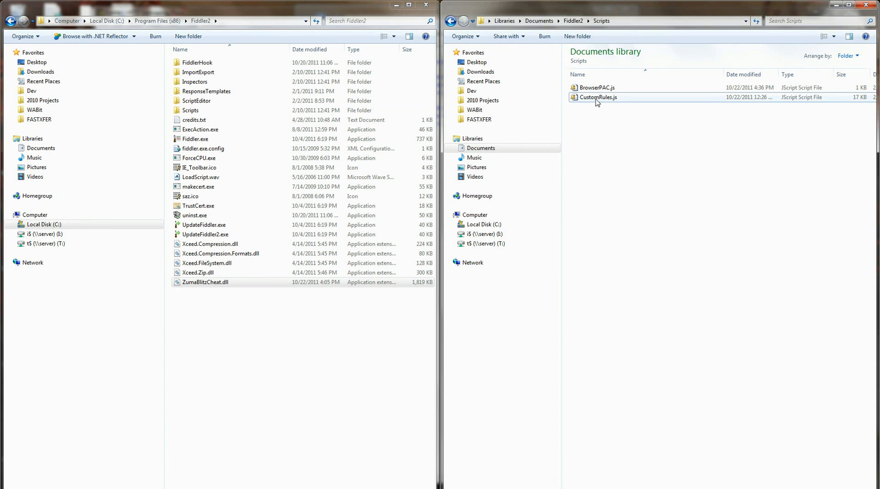
Go from CustomRules.js up to the Fiddler2 documents folder and into Scripts.
left_click(597, 98)
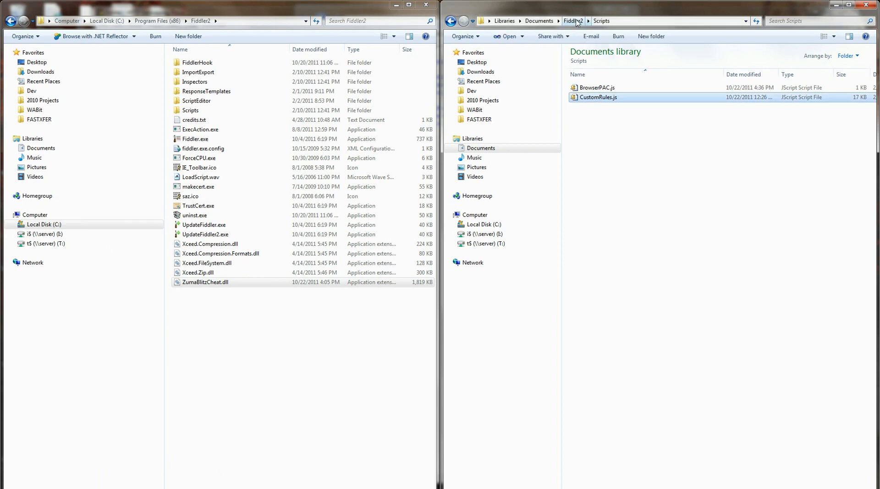
left_click(572, 21)
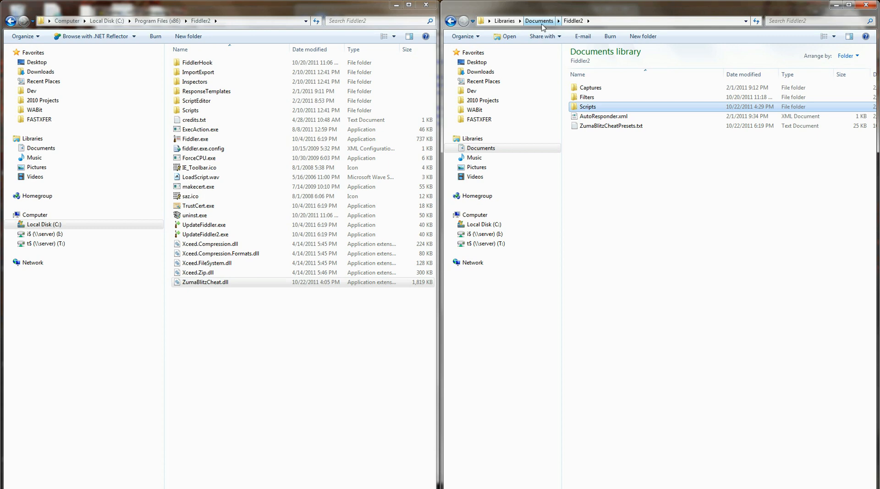
mouse_move(604, 30)
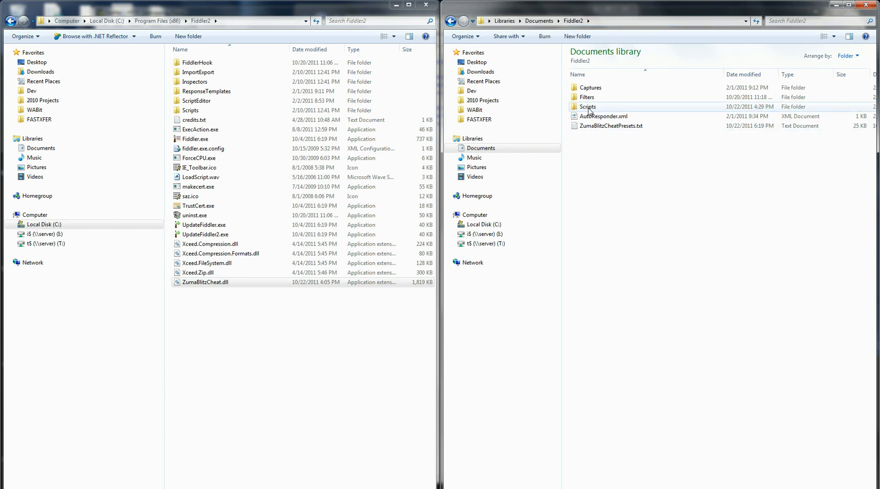
double_click(588, 106)
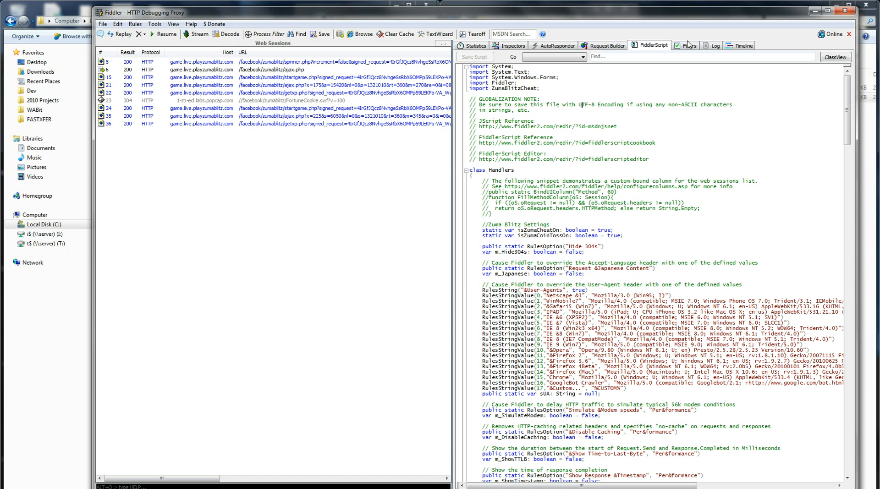
left_click(688, 45)
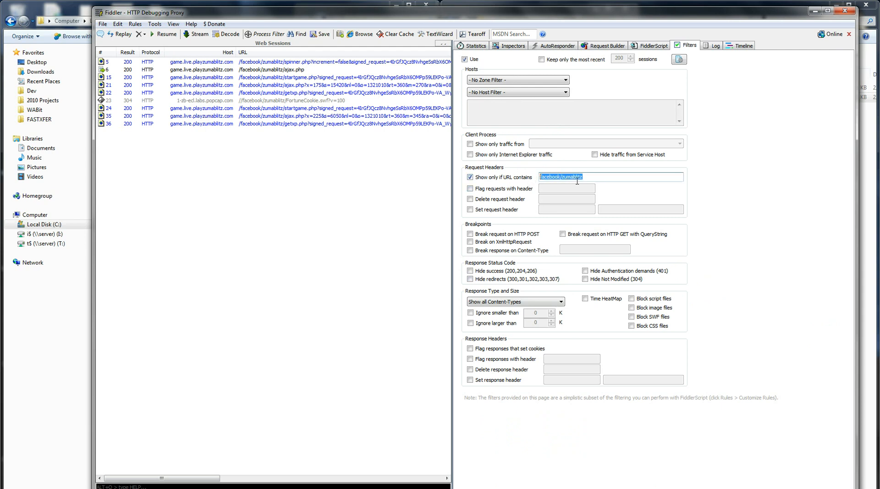
left_click(562, 177)
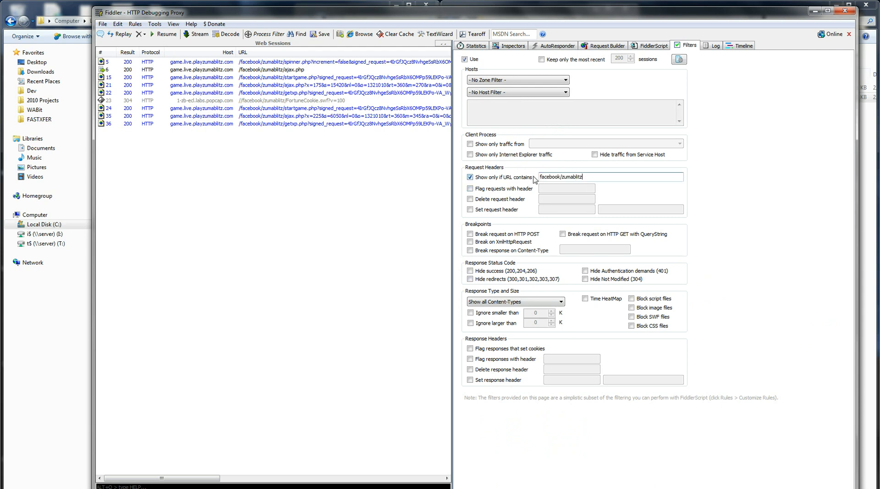
mouse_move(588, 179)
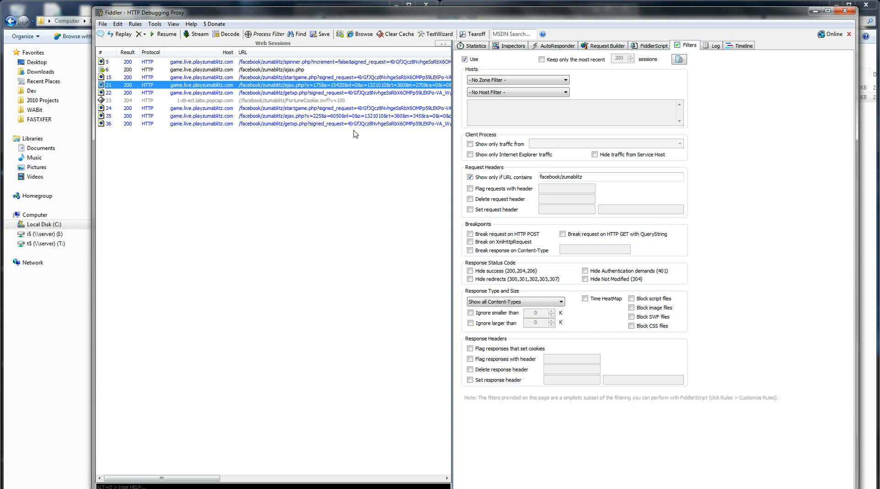
mouse_move(530, 56)
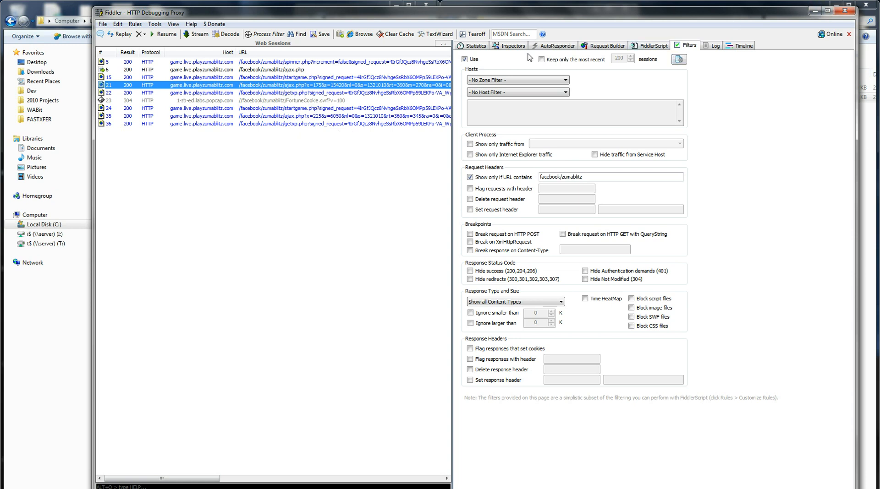
mouse_move(869, 55)
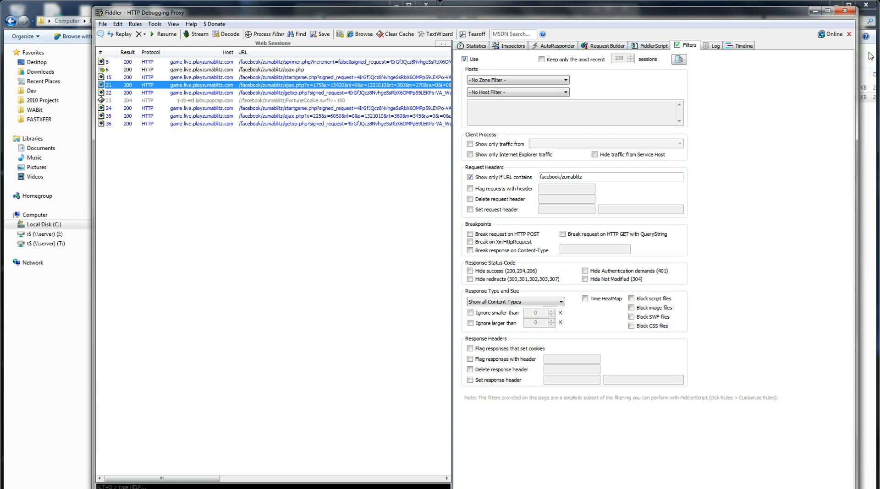
mouse_move(651, 46)
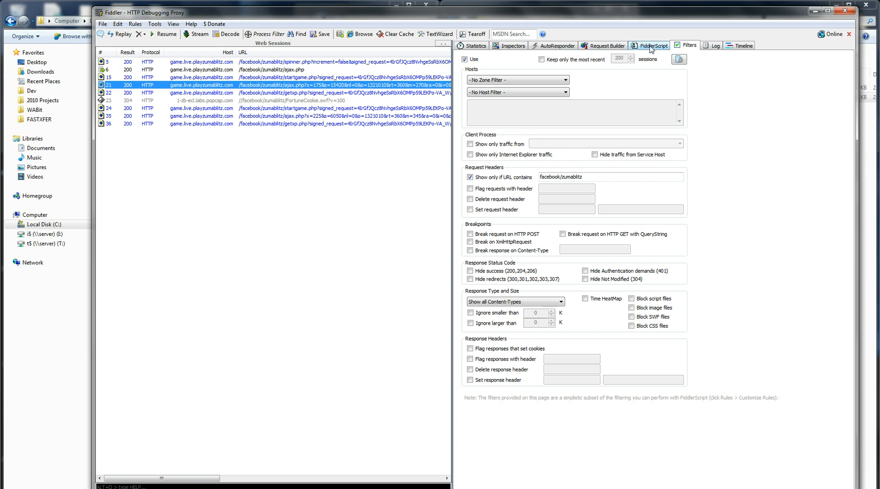
left_click(649, 46)
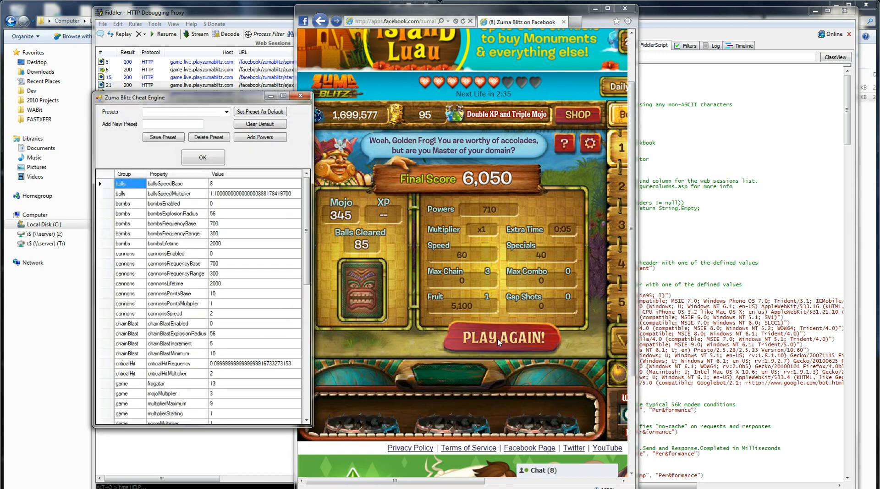
Apply the current cheat parameters in the Zuma Blitz Cheat Engine.
left_click(203, 158)
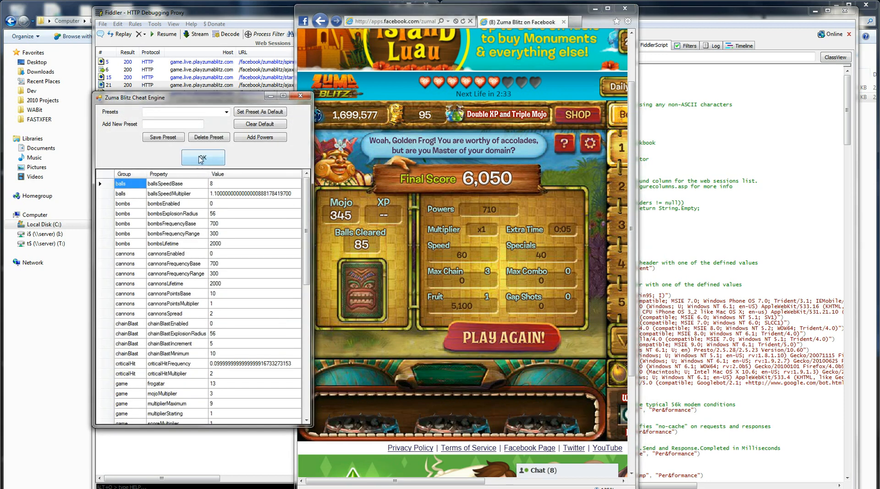
left_click(203, 158)
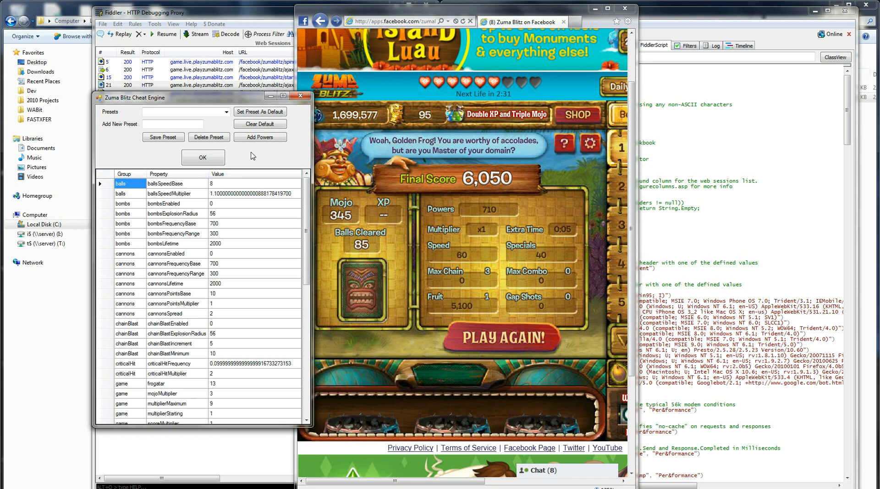
left_click(227, 112)
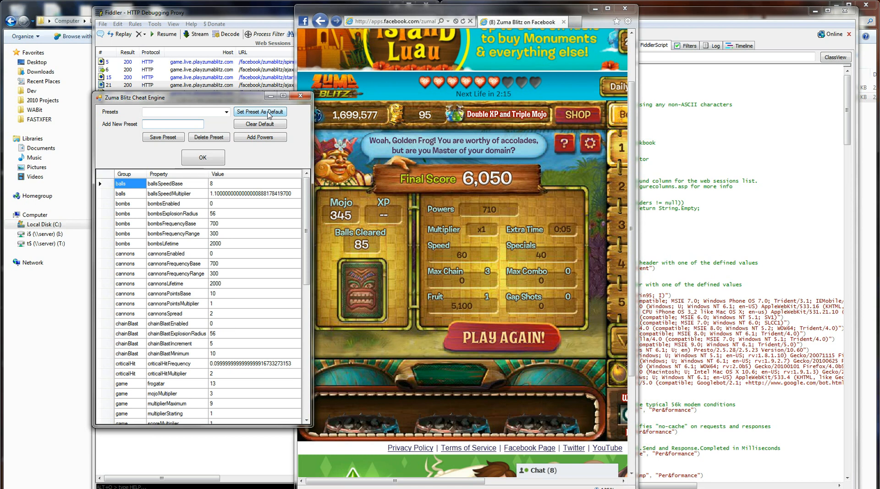
mouse_move(250, 144)
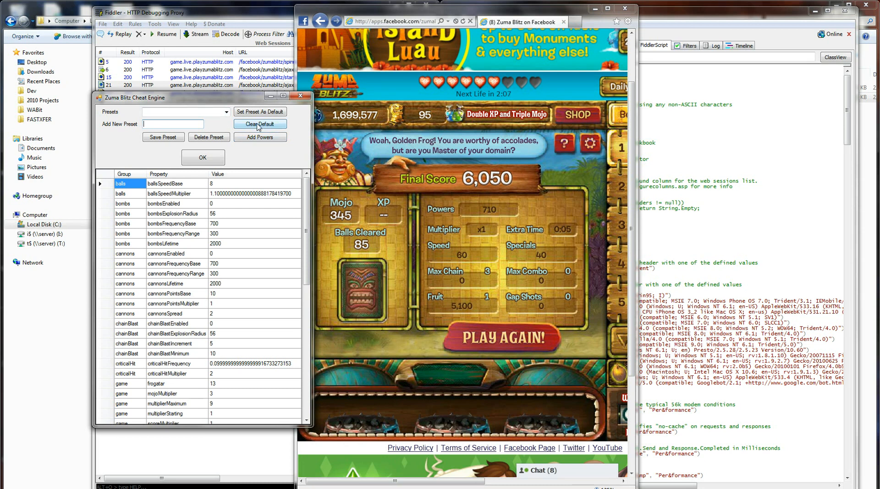
Clear the default preset and load a saved preset from the Presets list.
left_click(259, 125)
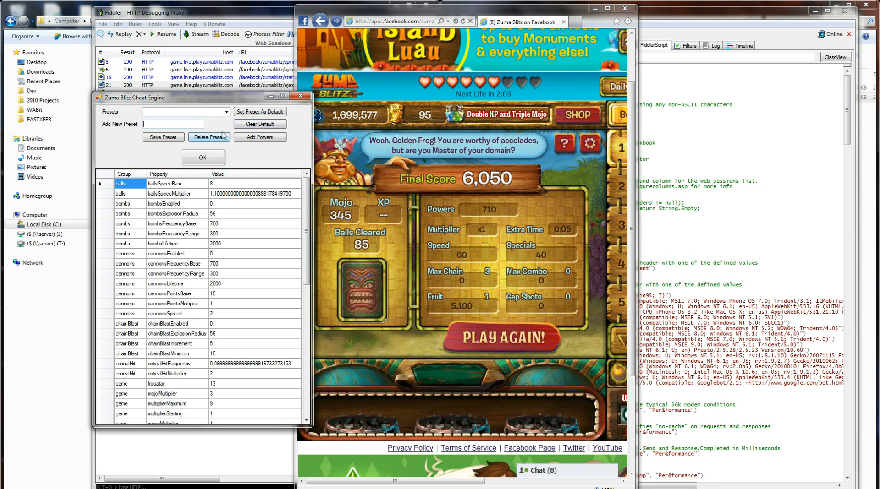
left_click(225, 112)
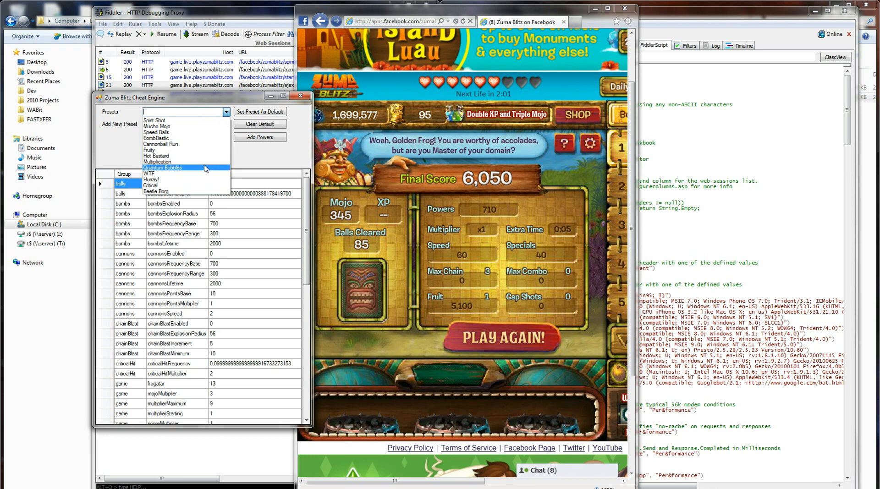
mouse_move(196, 162)
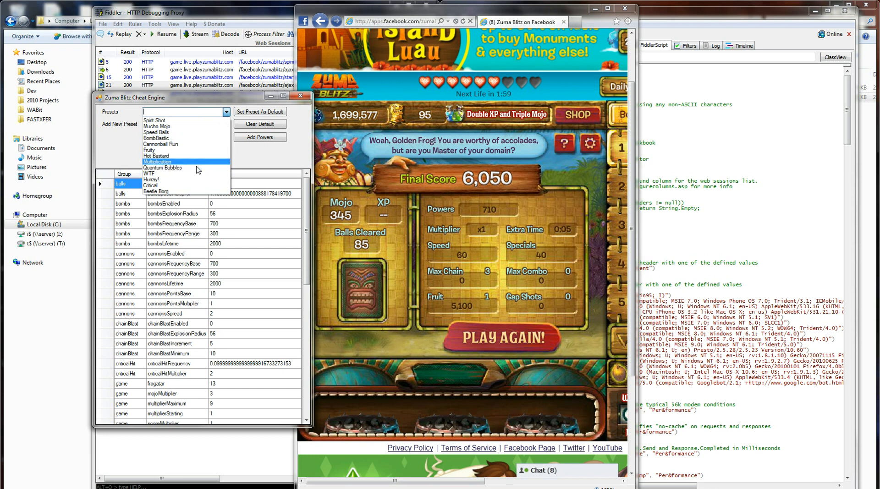
left_click(158, 174)
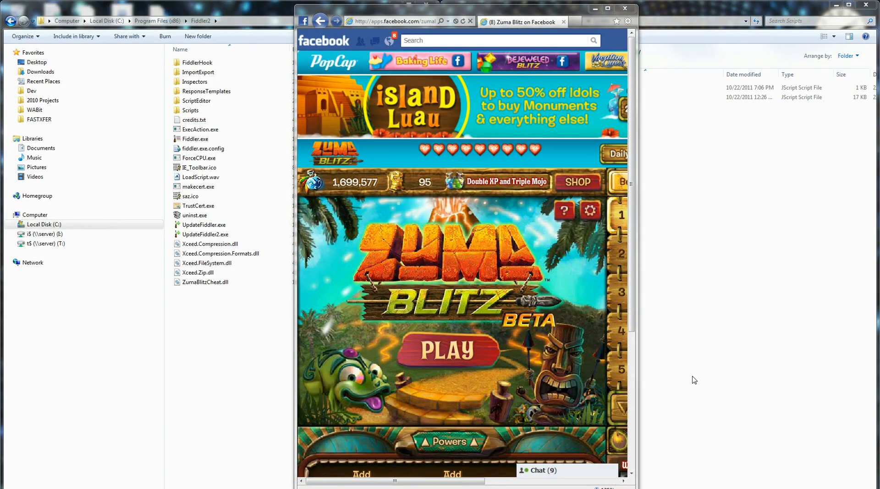
mouse_move(642, 321)
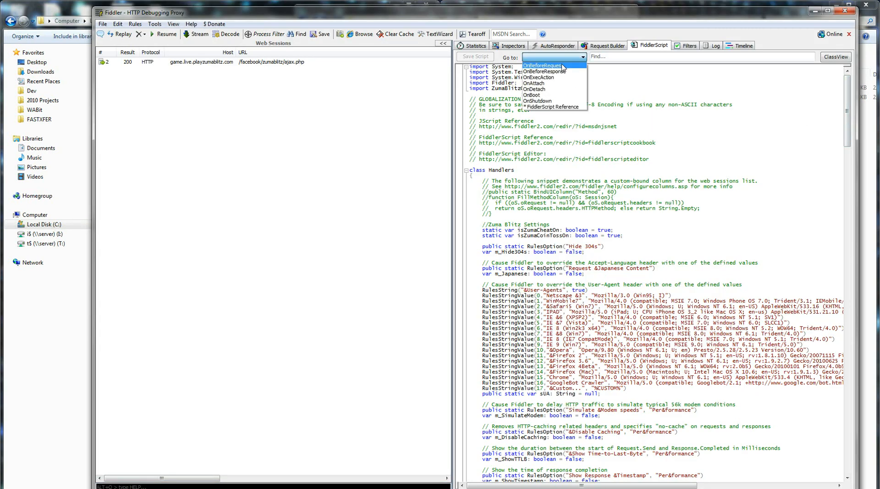
mouse_move(542, 66)
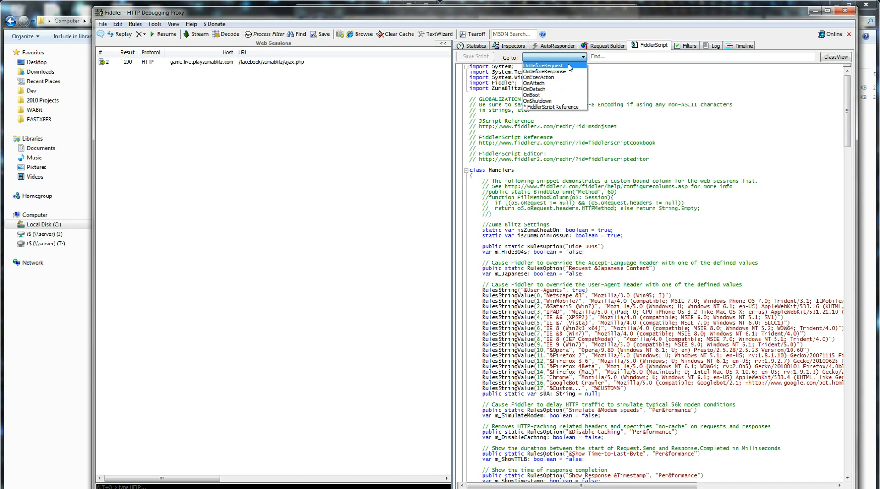
Review the OnBeforeResponse isZumaCheatOn block in FiddlerScript, then return to the game window.
left_click(543, 72)
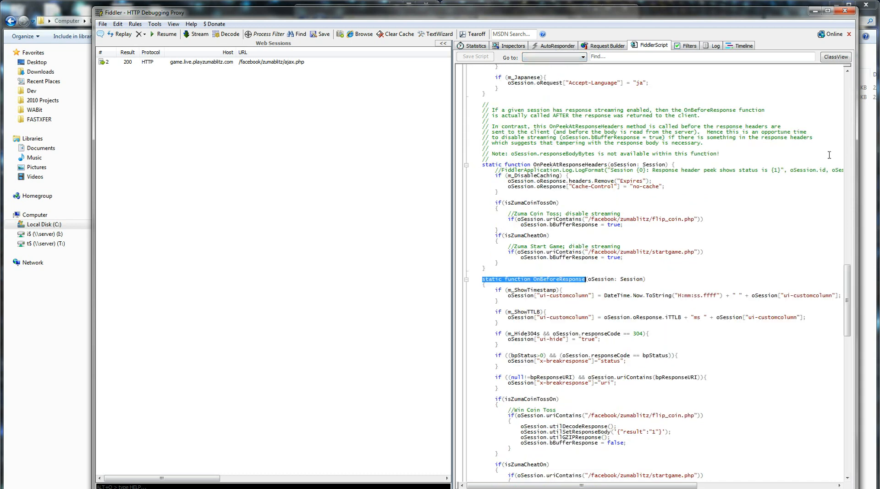
scroll("down", 3)
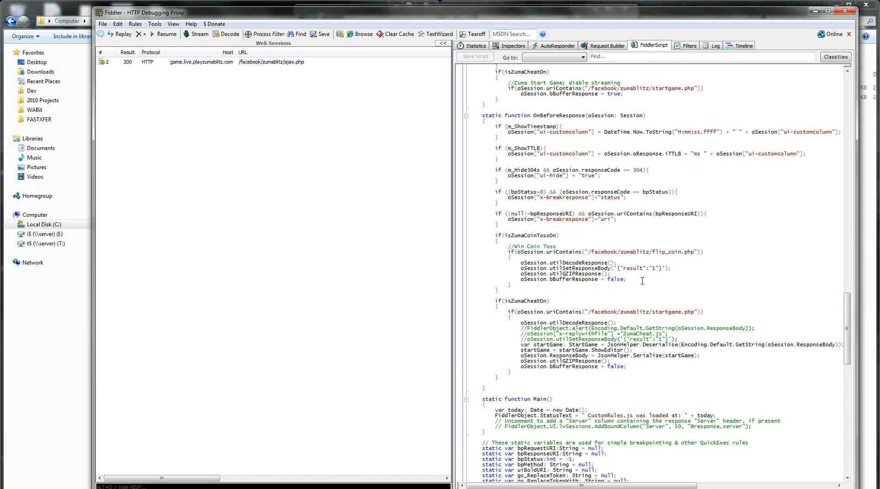
mouse_move(781, 25)
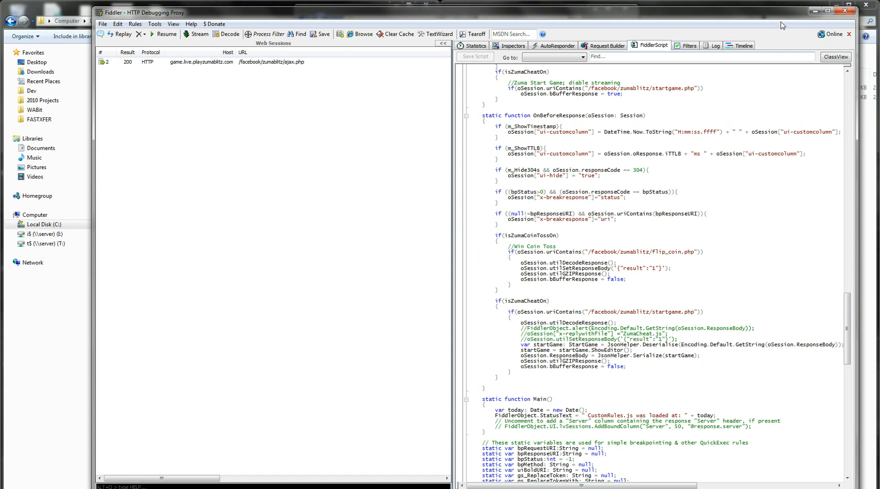
mouse_move(438, 117)
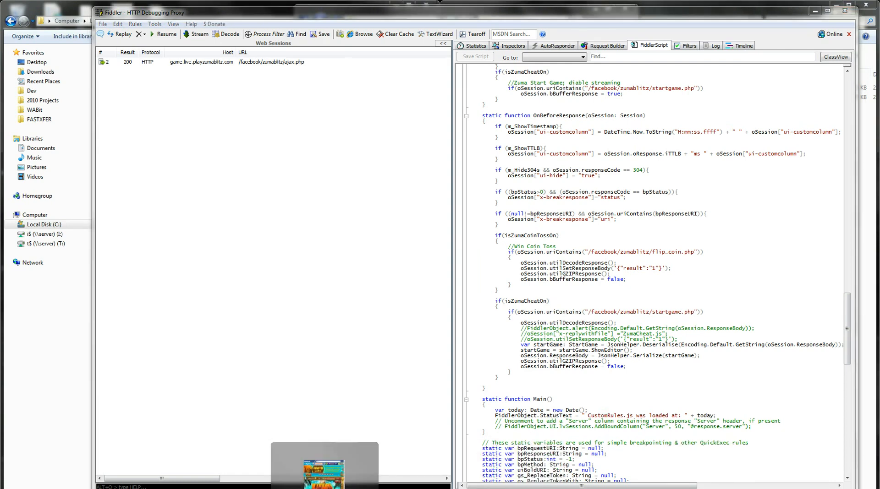
left_click(324, 469)
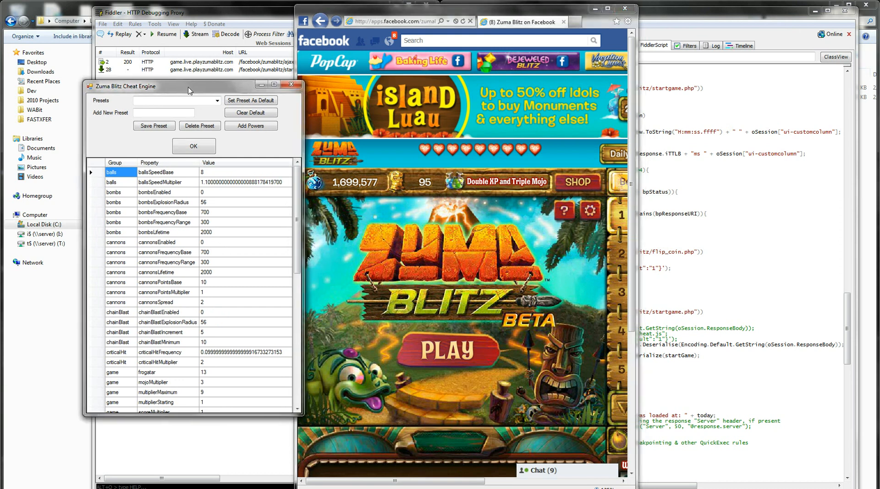
Move the Cheat Engine over the game and edit the multiplierFrequencyBase value.
left_click_drag(188, 86, 303, 73)
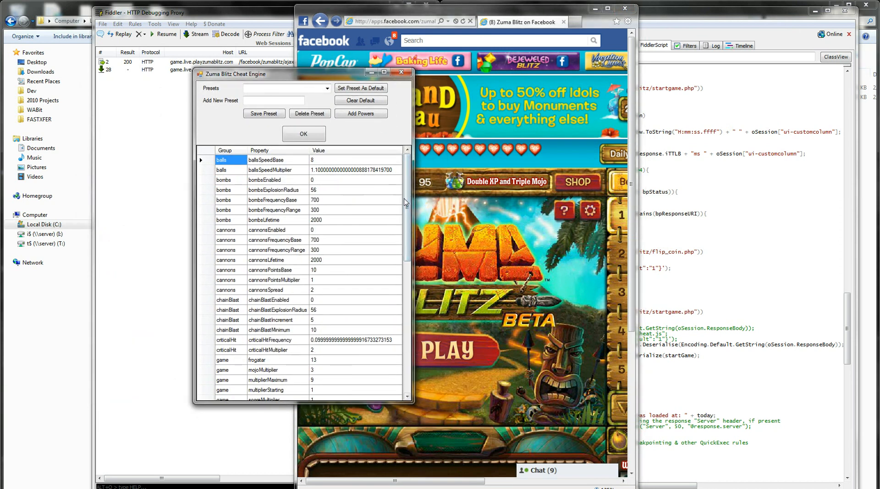
scroll("down", 3)
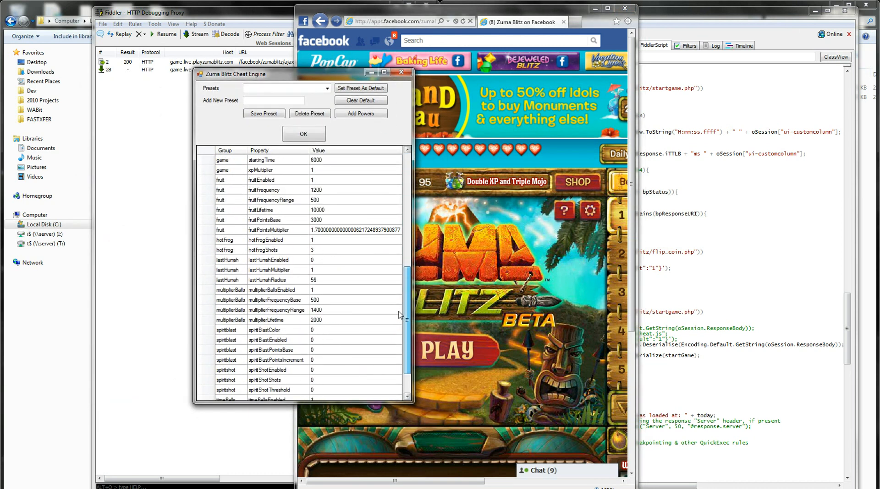
scroll("up", 3)
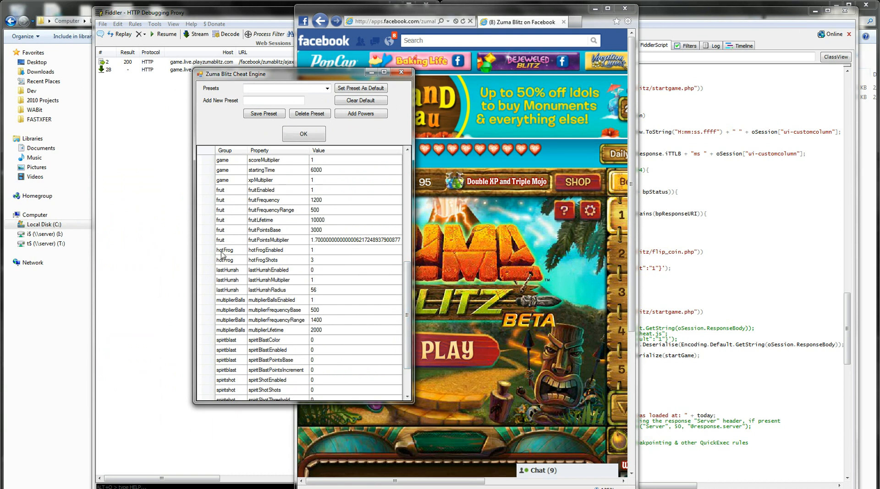
left_click(227, 290)
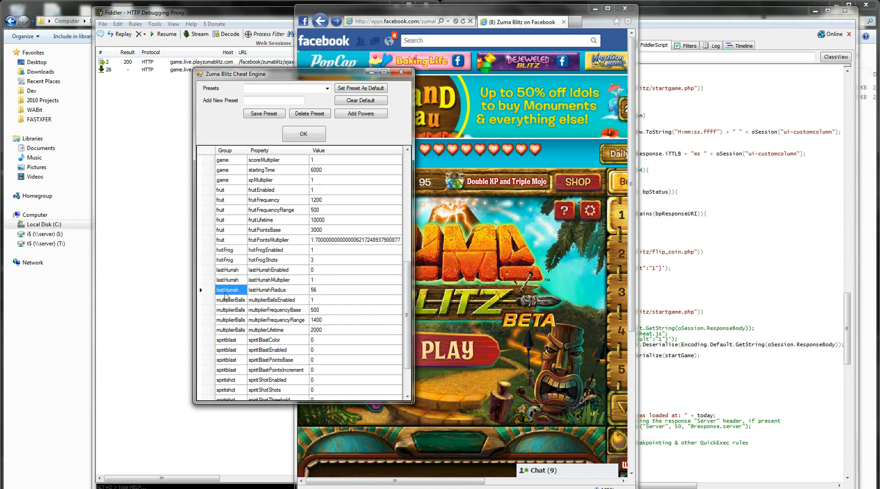
left_click(230, 330)
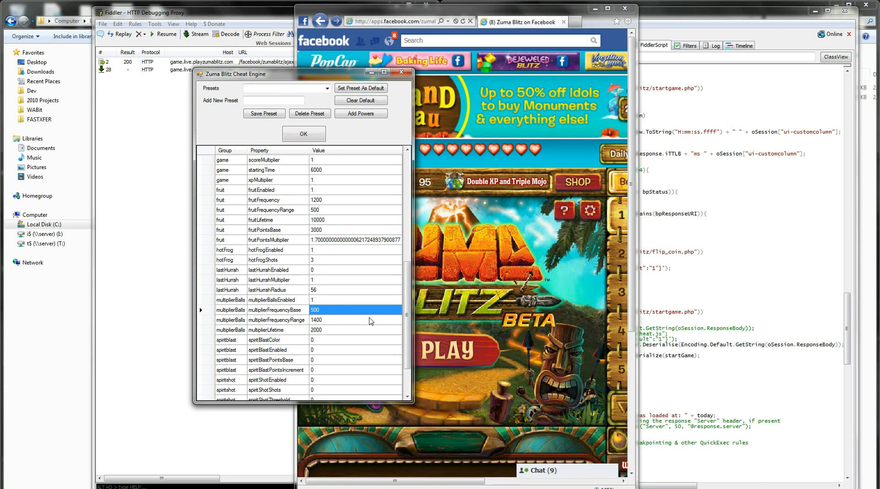
scroll("down", 3)
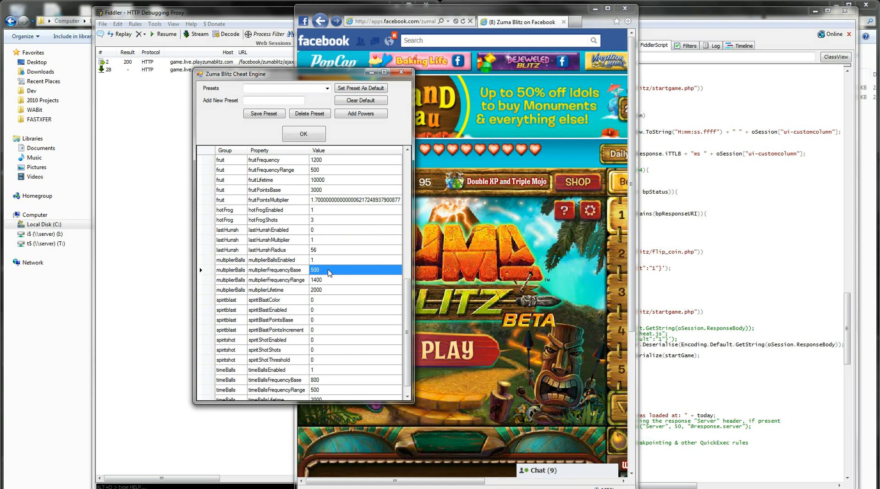
mouse_move(322, 280)
type("10")
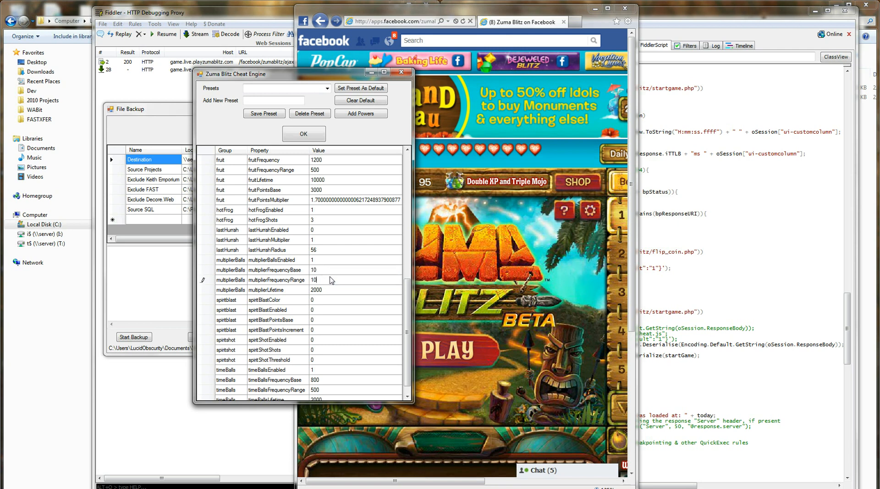
mouse_move(328, 287)
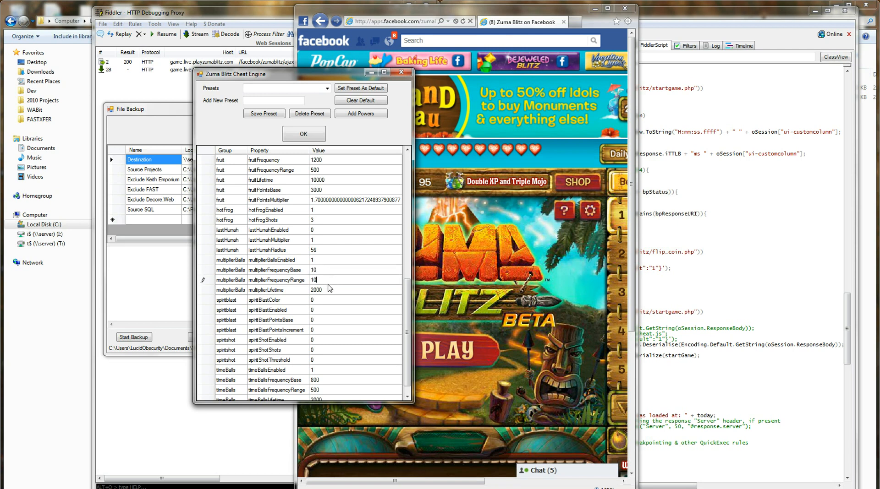
Commit the frequency range edit and set multiplierLifetime to 2000.
left_click(316, 290)
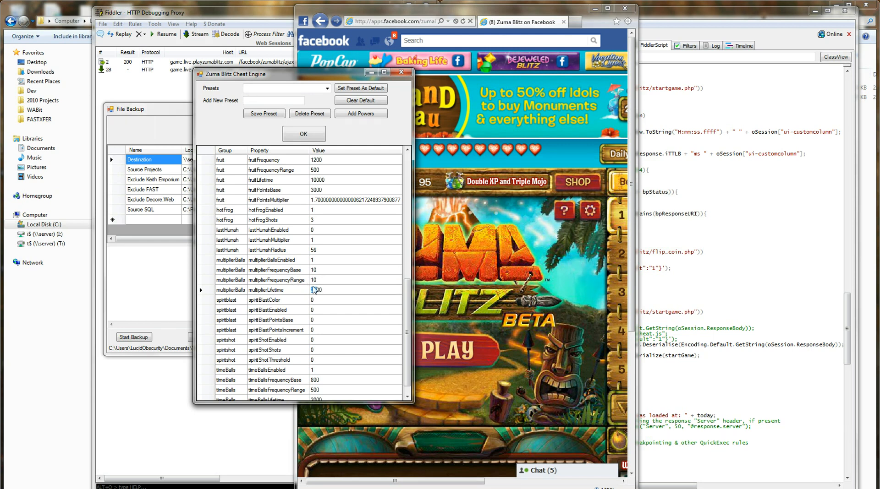
type("2000")
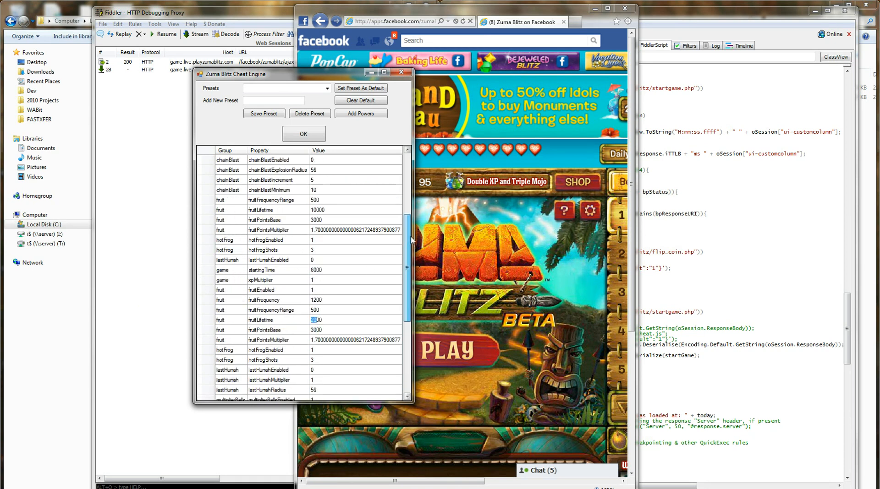
Inspect ballsSpeedMultiplier and the bombs explosion radius, lifetime and frequency base values.
scroll("up", 3)
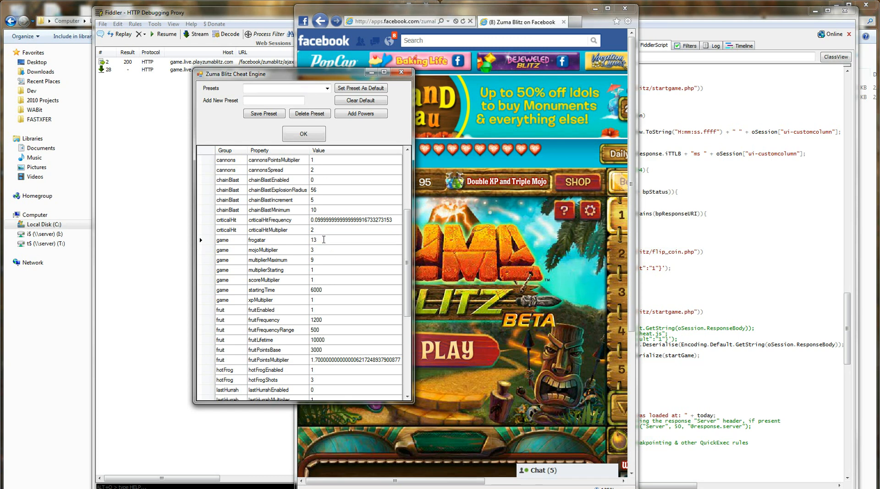
double_click(313, 239)
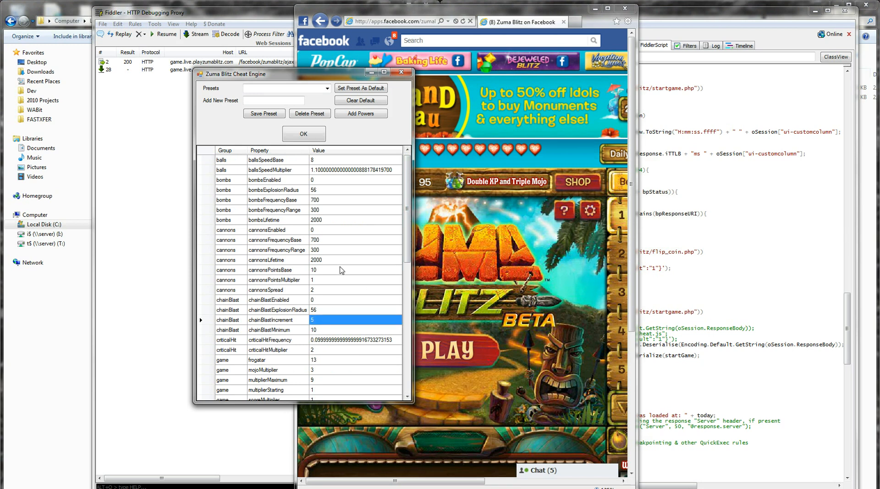
left_click(334, 190)
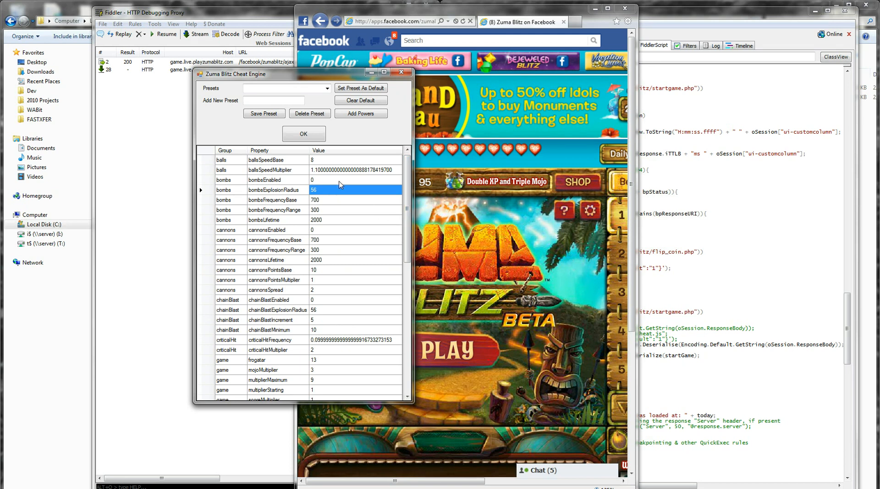
left_click(354, 170)
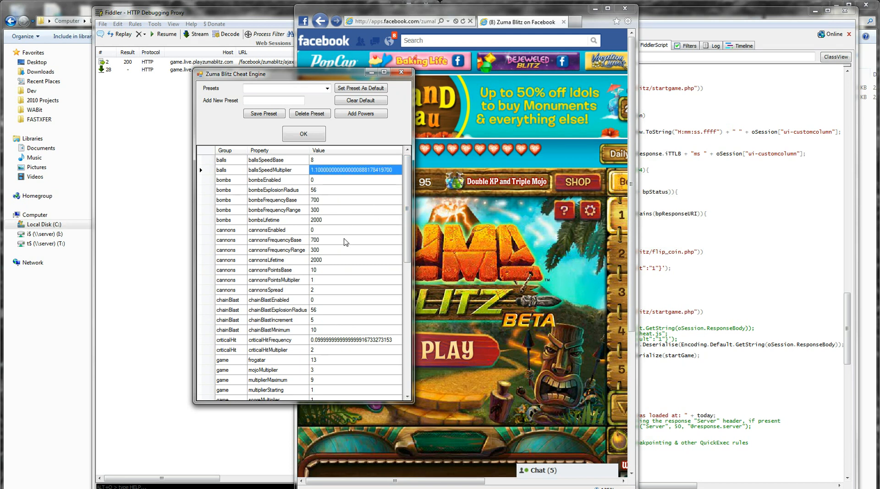
mouse_move(339, 257)
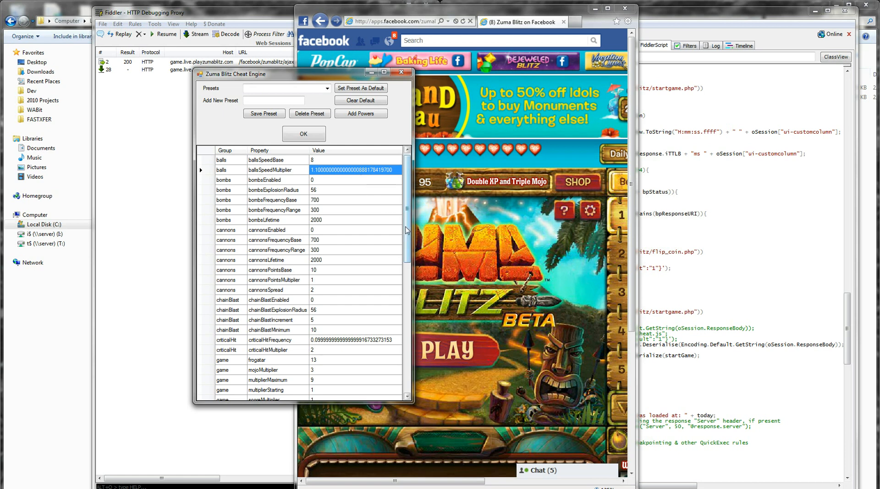
scroll("down", 3)
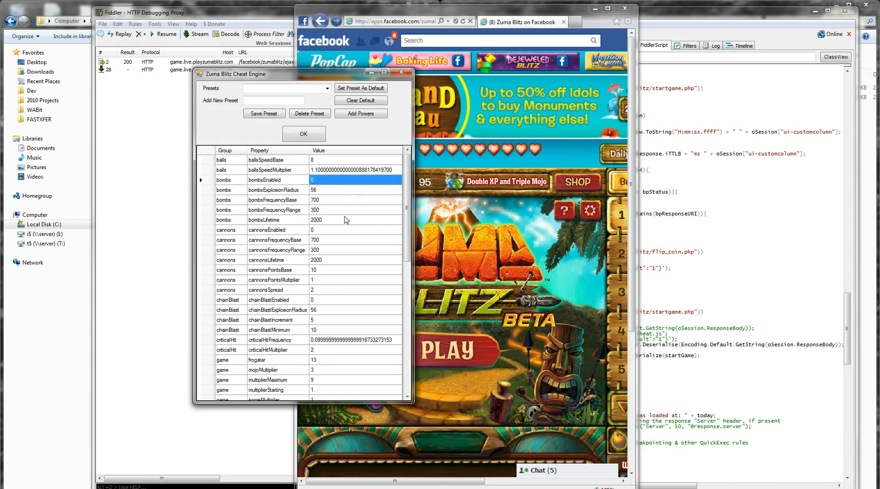
left_click(354, 219)
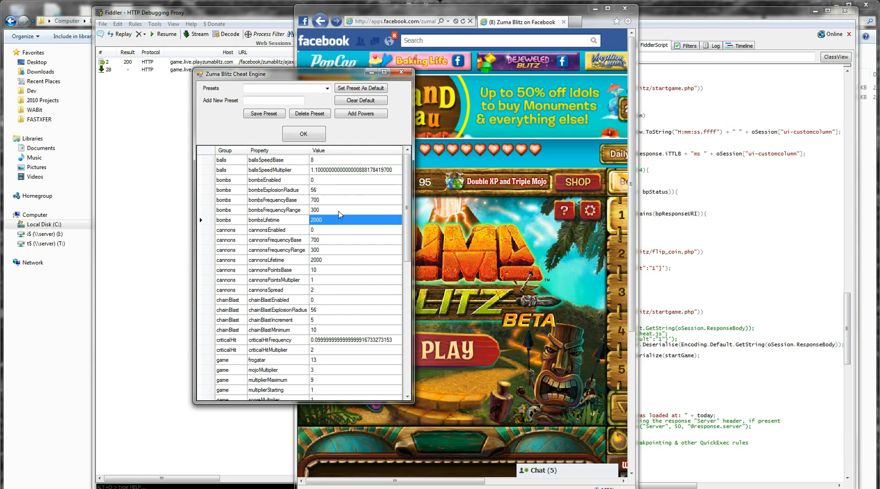
left_click(337, 200)
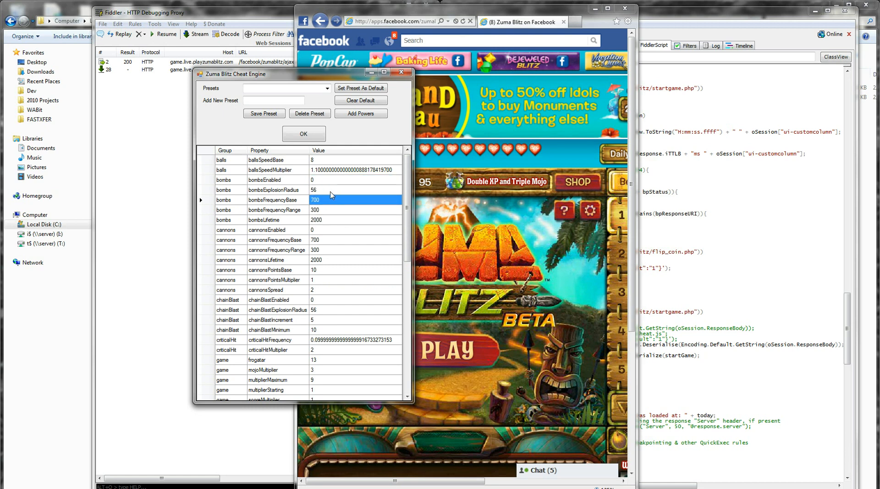
left_click(315, 190)
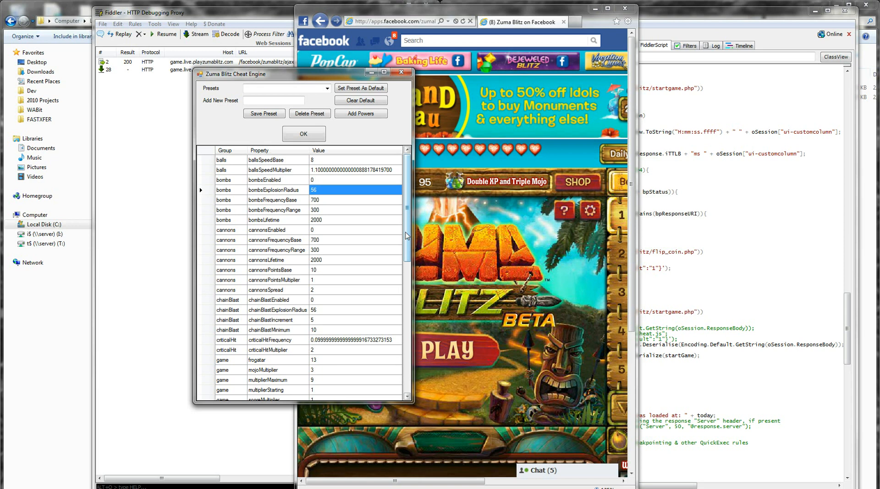
scroll("down", 3)
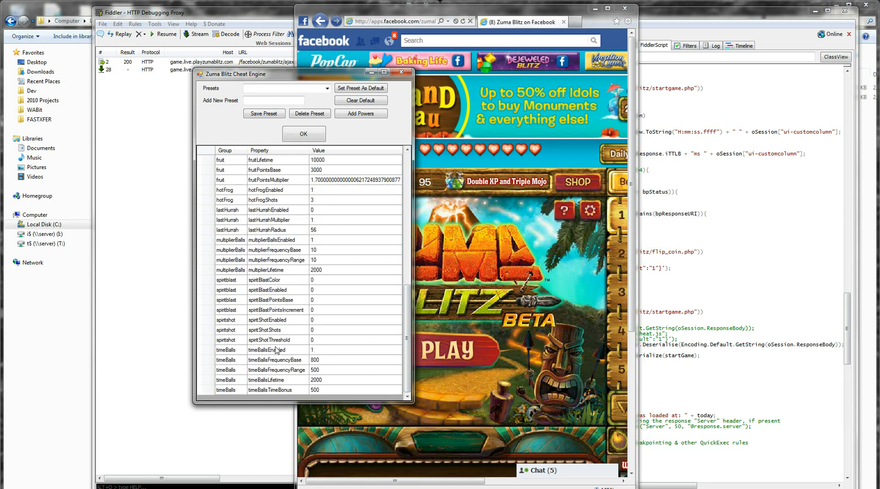
mouse_move(313, 297)
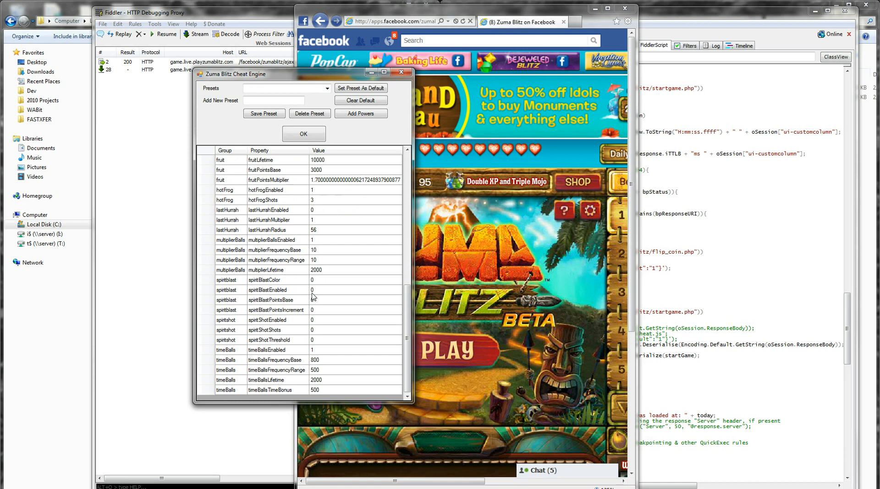
mouse_move(234, 296)
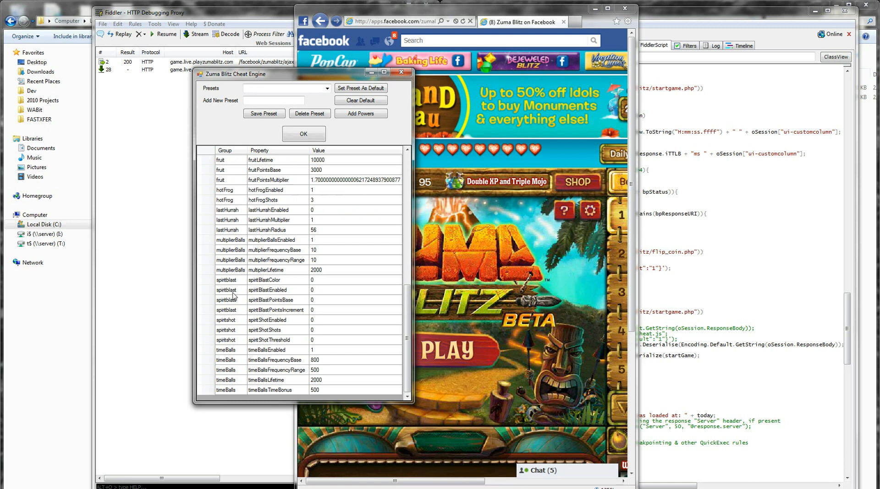
Inspect the spiritblast and spiritShotThreshold rows, then open the Presets dropdown.
left_click(227, 309)
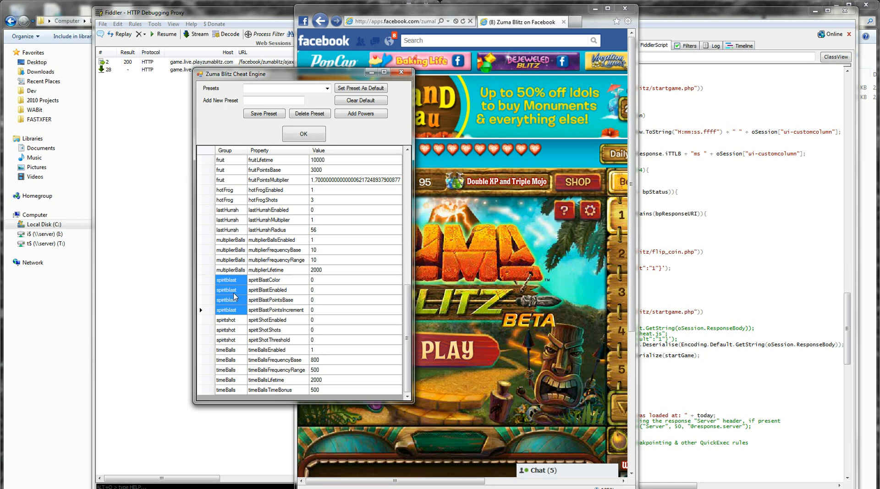
mouse_move(394, 245)
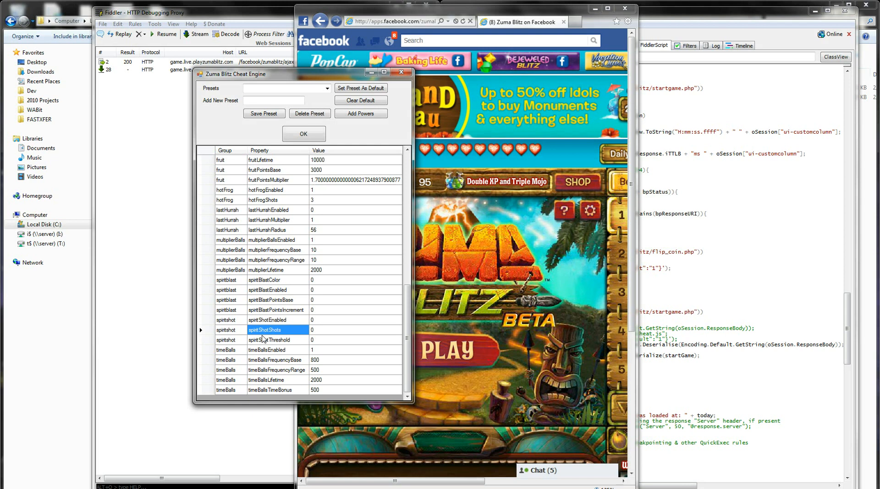
left_click(275, 340)
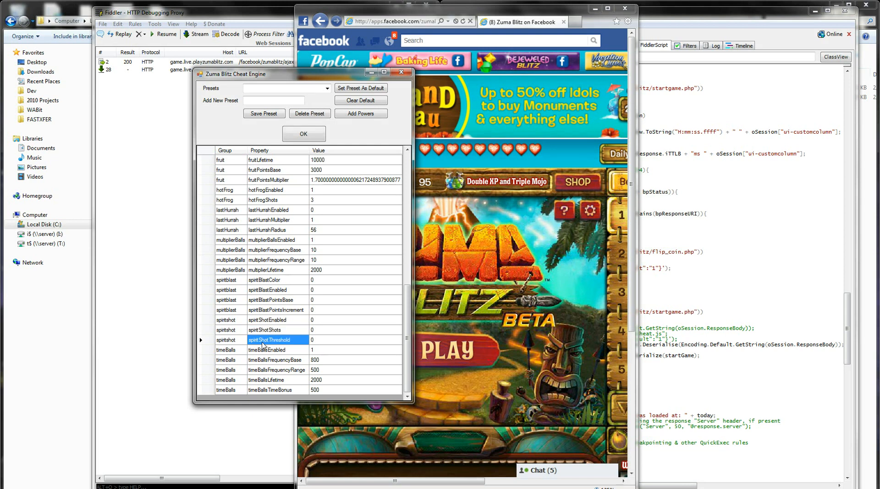
mouse_move(263, 366)
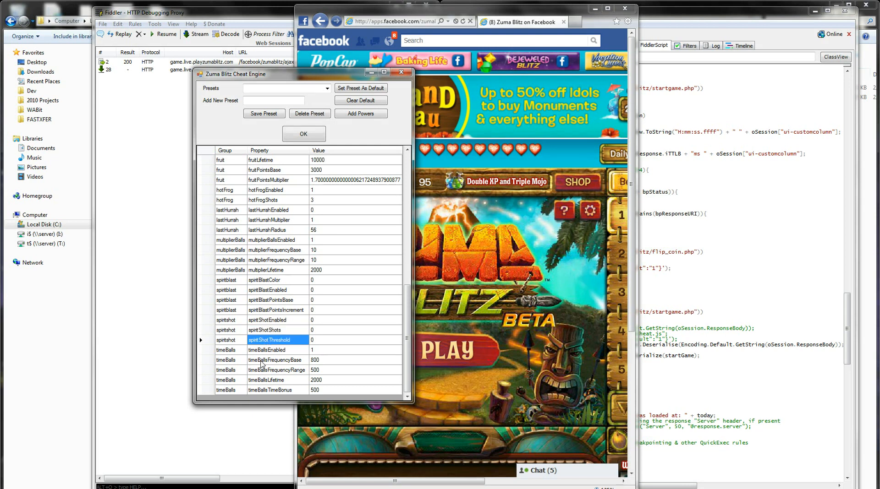
mouse_move(285, 385)
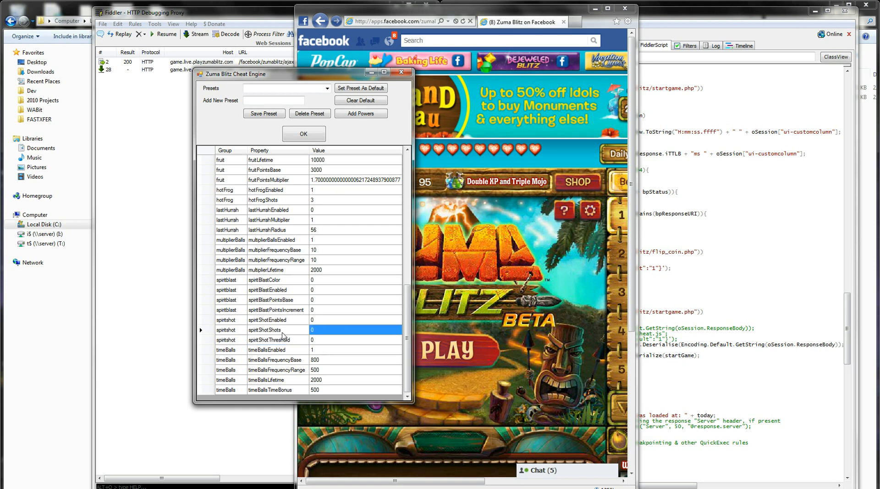
mouse_move(302, 345)
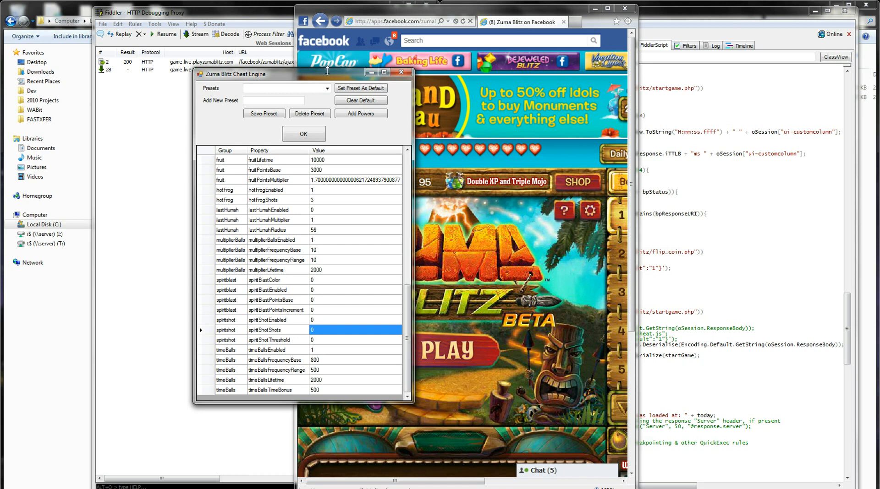
left_click(327, 88)
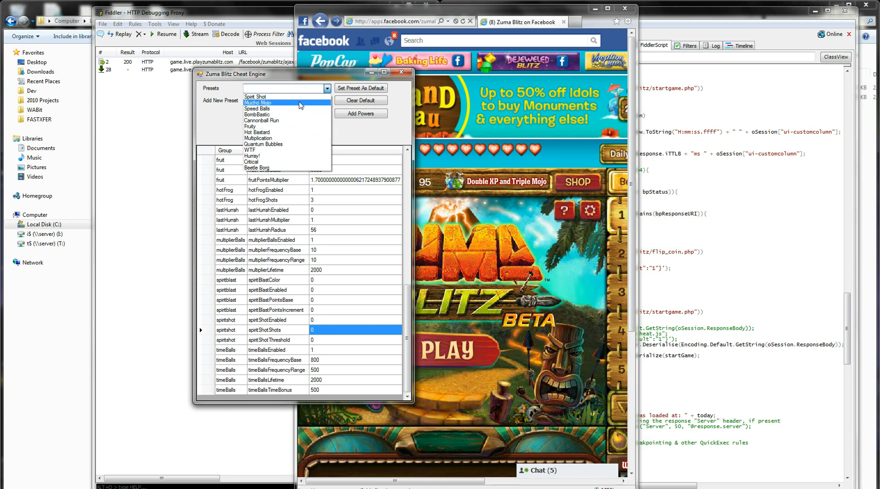
mouse_move(301, 127)
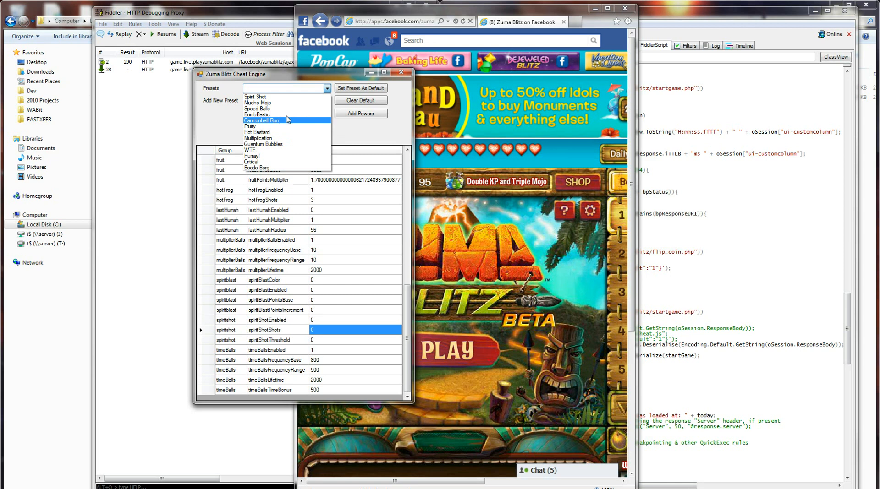
Load the Spirit Shot preset and close the Cheat Engine with OK.
left_click(259, 87)
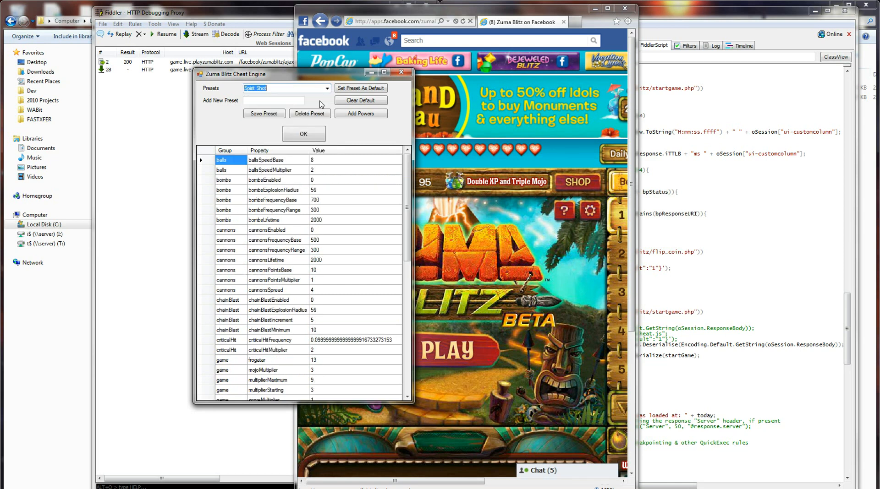
left_click(303, 133)
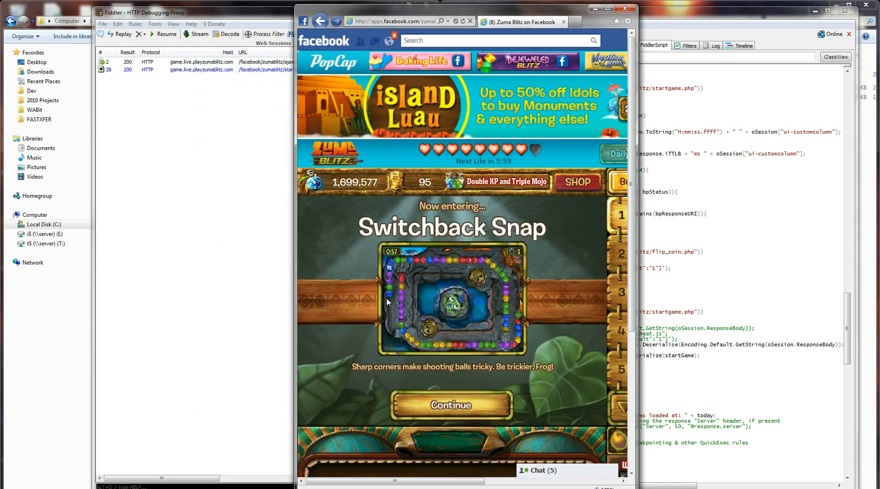
Continue past the Switchback Snap level intro.
left_click(449, 405)
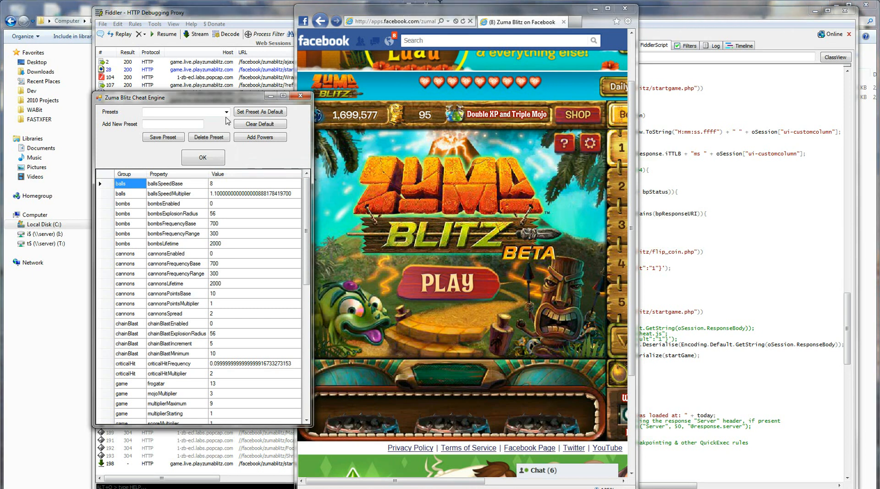
Pick a power preset from the Cheat Engine's Presets dropdown.
left_click(226, 112)
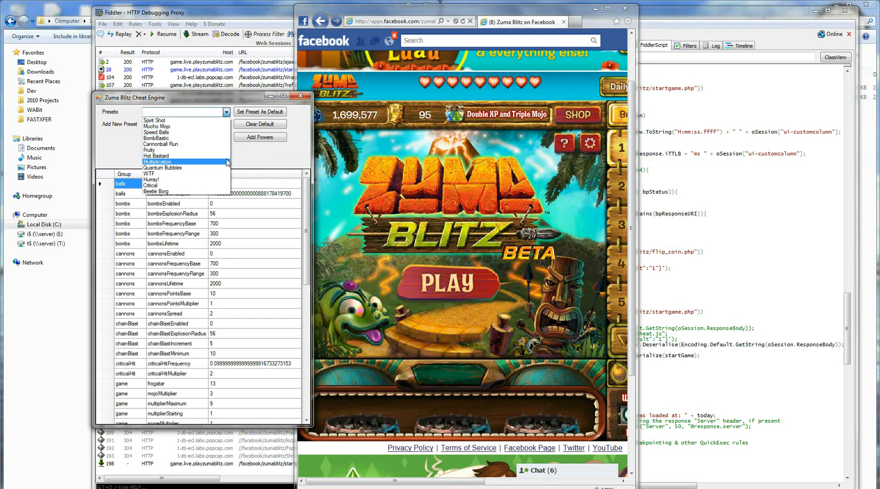
left_click(156, 131)
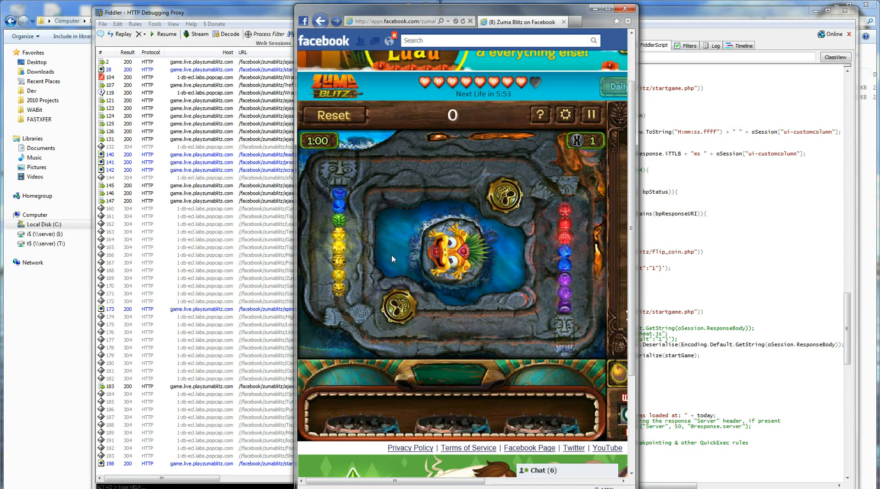
mouse_move(517, 332)
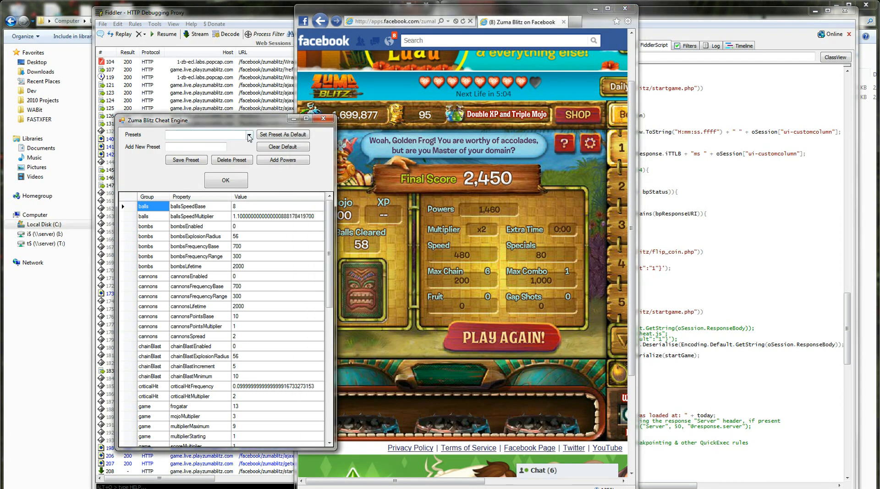
Load the Quantum Bubbles power preset, after briefly loading Multiplication.
left_click(248, 135)
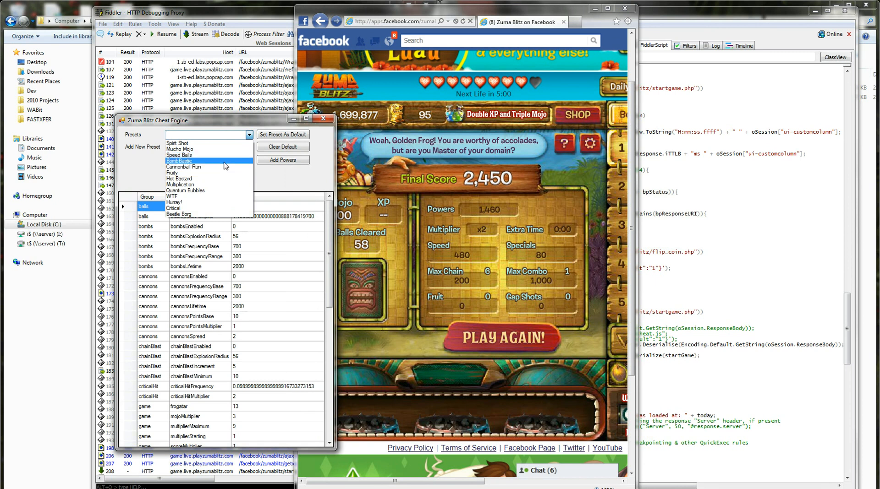
left_click(182, 185)
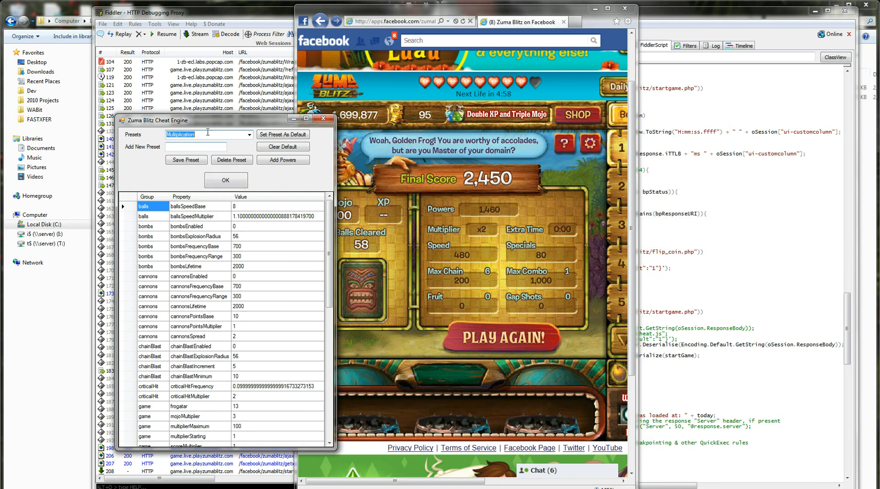
left_click(248, 135)
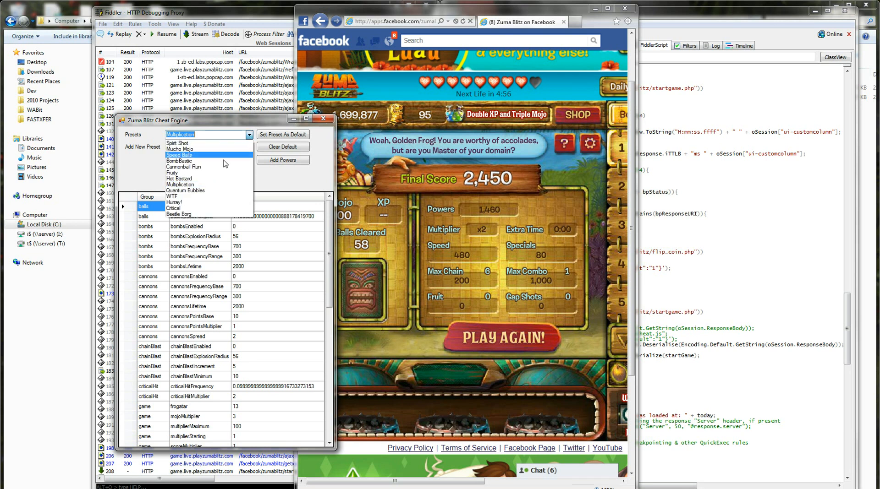
left_click(187, 191)
type("1")
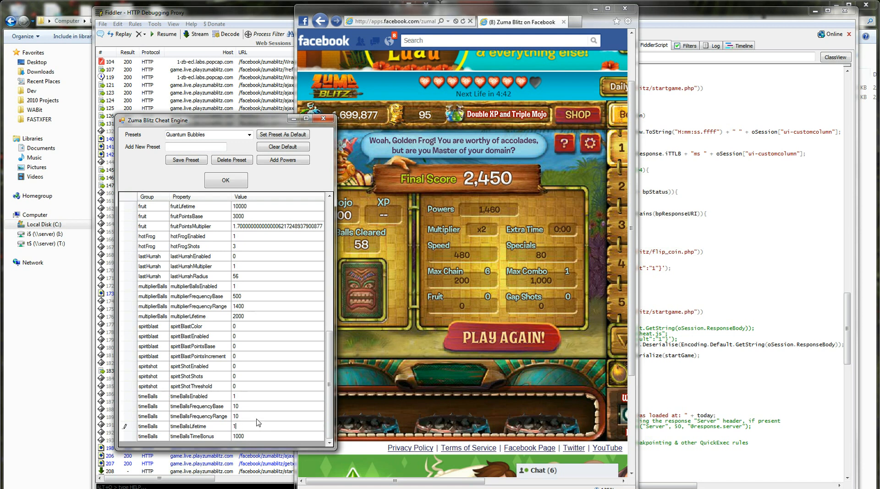
Set timeBallsLifetime to 500 and apply the modified power settings.
type("500")
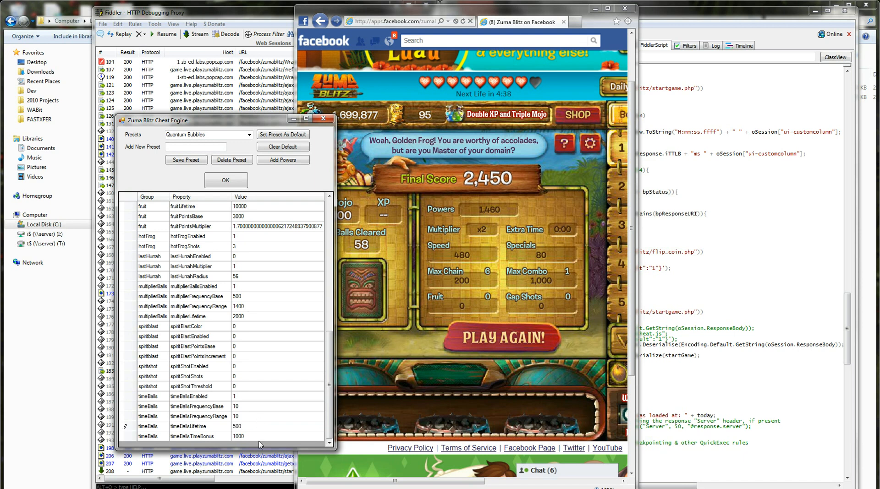
left_click(252, 436)
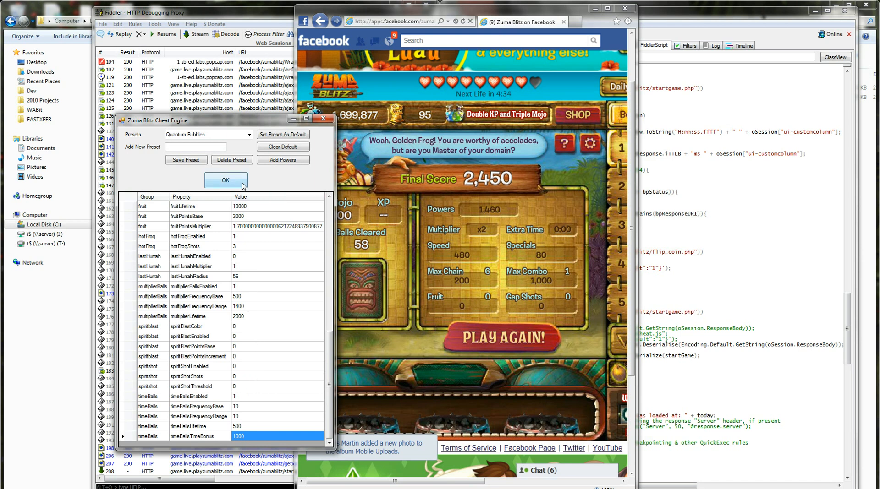
left_click(225, 180)
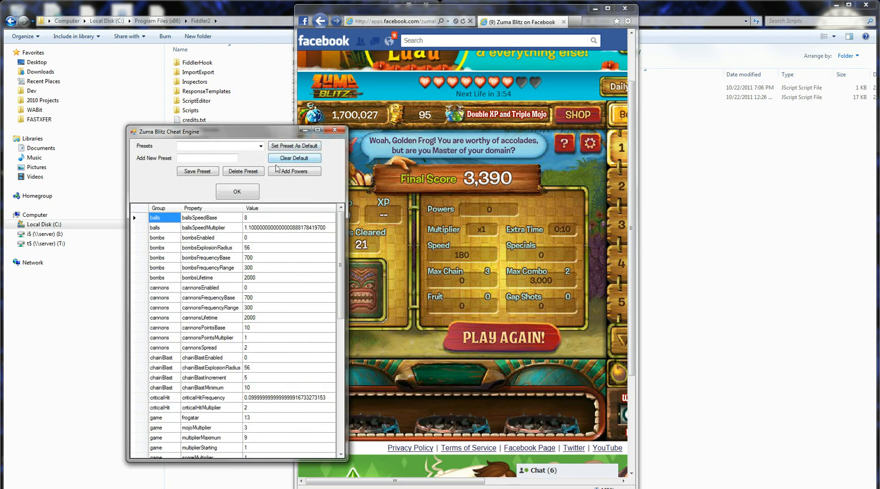
Confirm the added powers in AddPowerForm and close the Cheat Engine with OK.
left_click(295, 171)
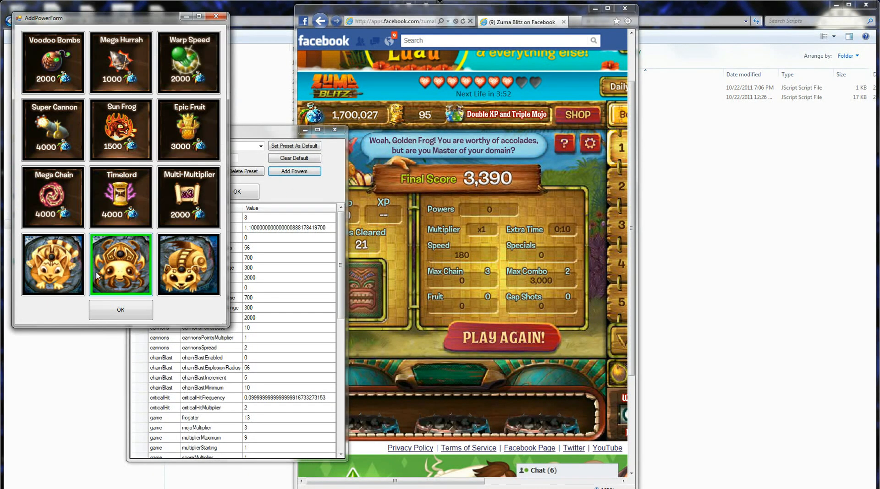
left_click(120, 310)
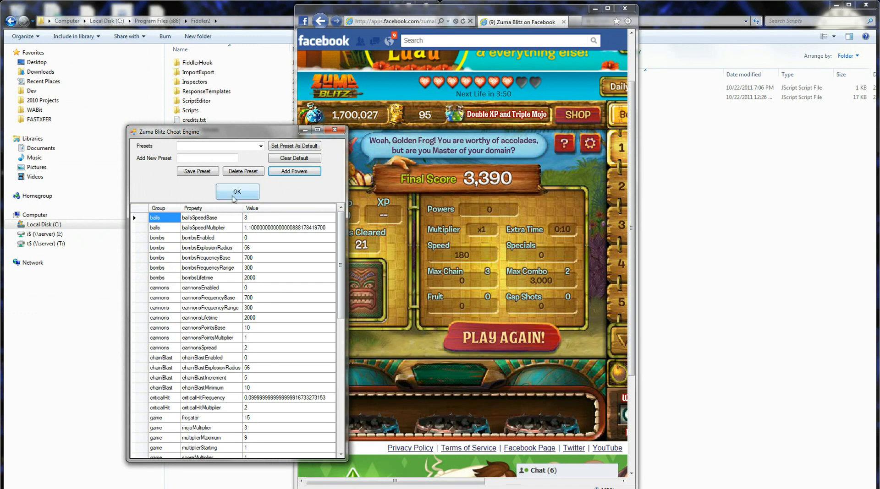
left_click(236, 191)
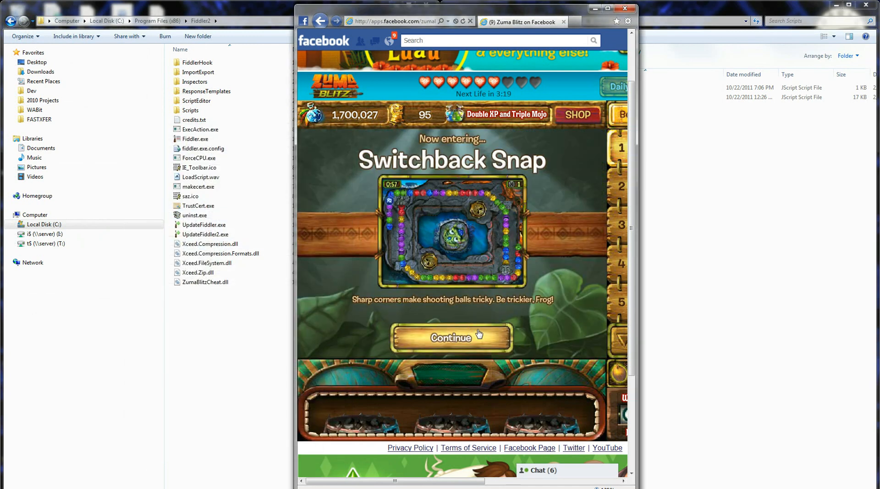